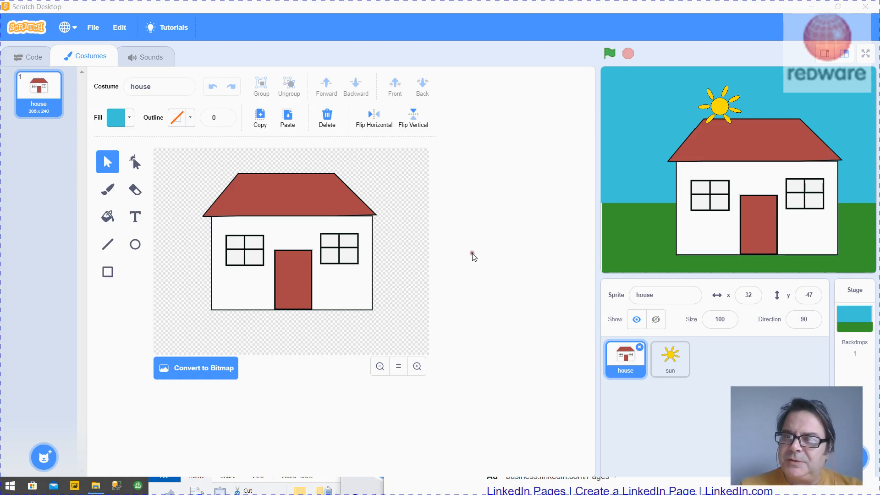
mouse_move(535, 307)
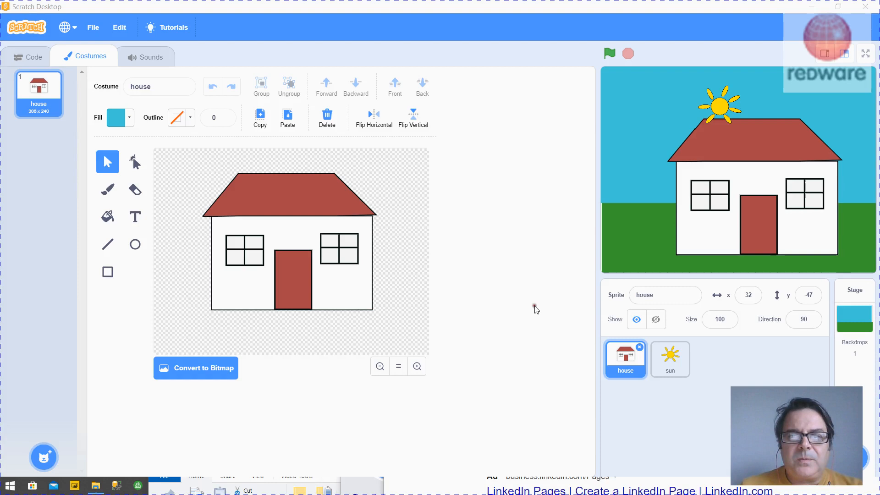
mouse_move(729, 137)
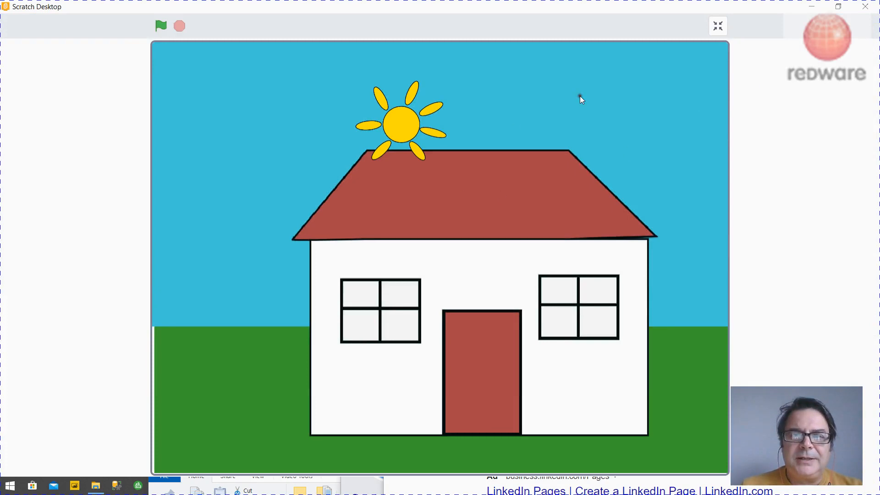
mouse_move(202, 60)
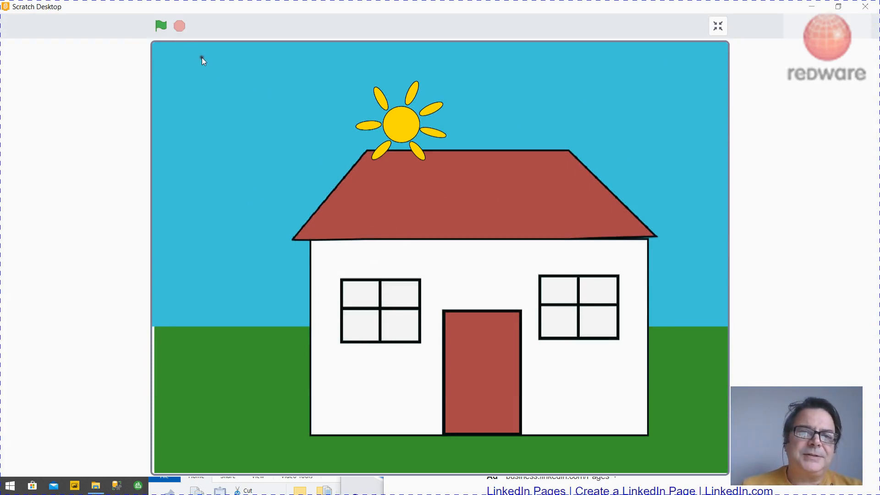
Run the house project full screen so the sun crosses the sky, then exit full screen.
left_click(160, 26)
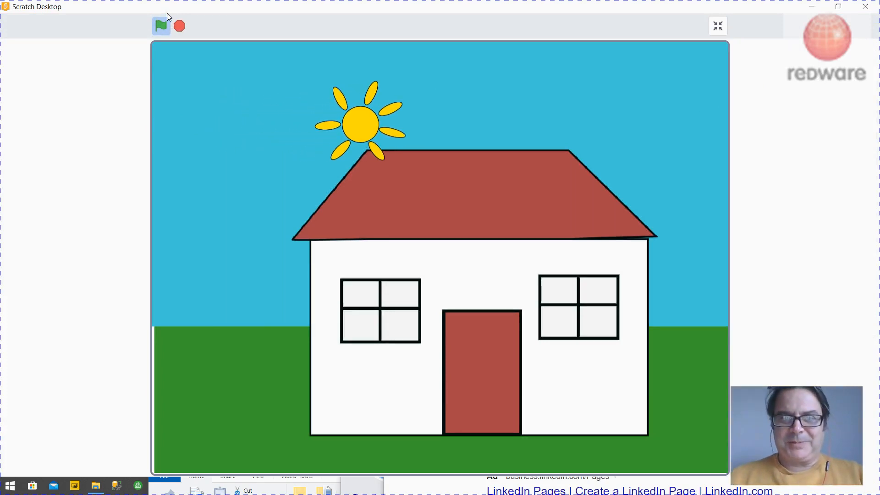
left_click_drag(363, 124, 438, 123)
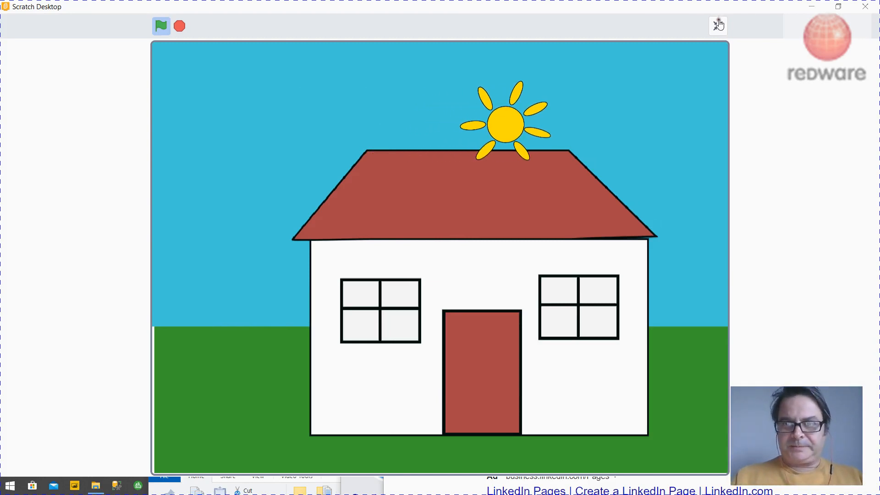
left_click(718, 25)
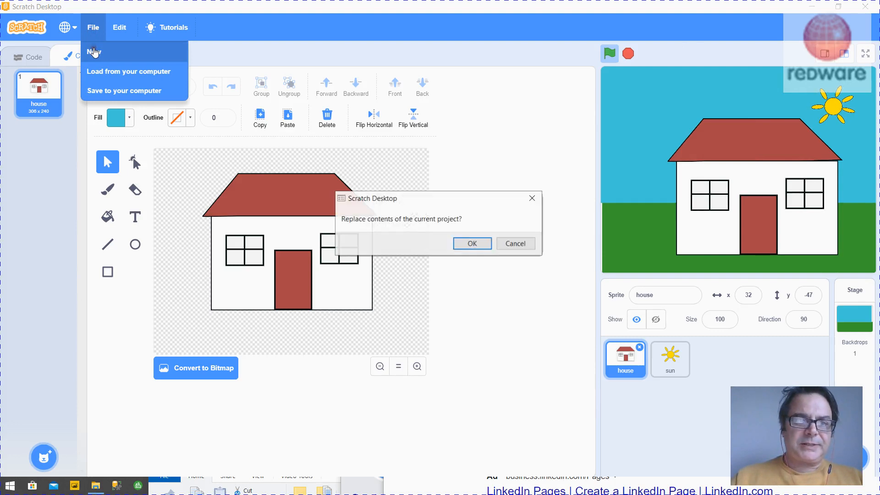
Confirm replacing the house project with a new one and begin painting a new backdrop.
left_click(472, 243)
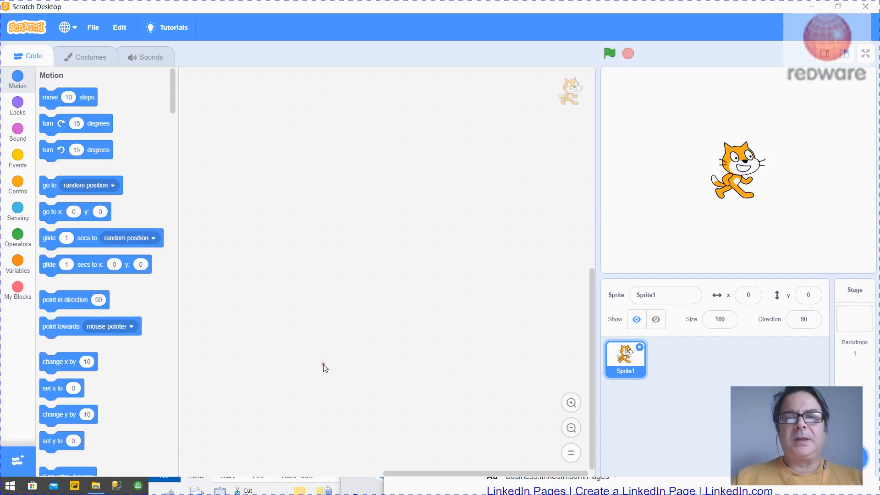
mouse_move(874, 324)
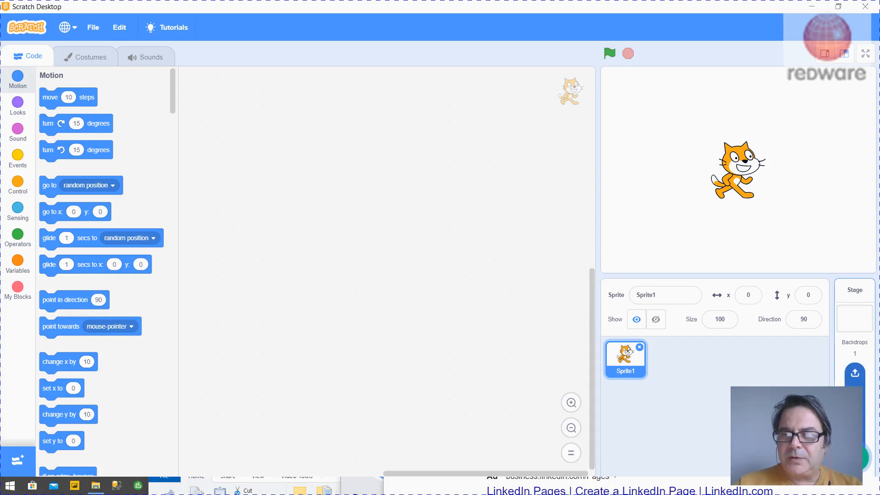
left_click(855, 373)
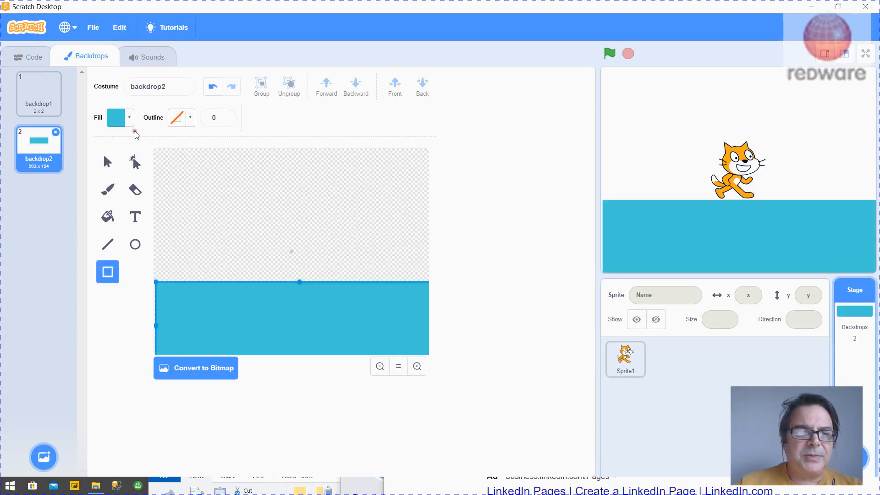
Recolour the bottom backdrop strip from blue to dark green grass.
left_click(118, 117)
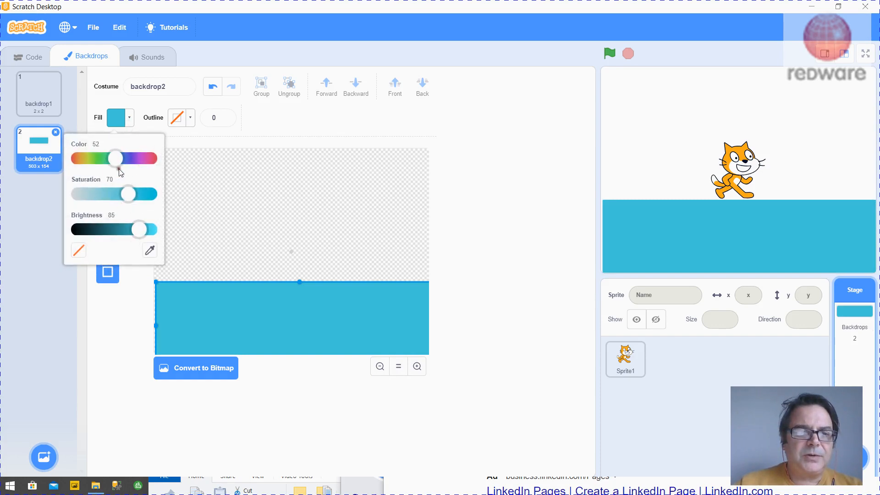
left_click_drag(115, 159, 100, 158)
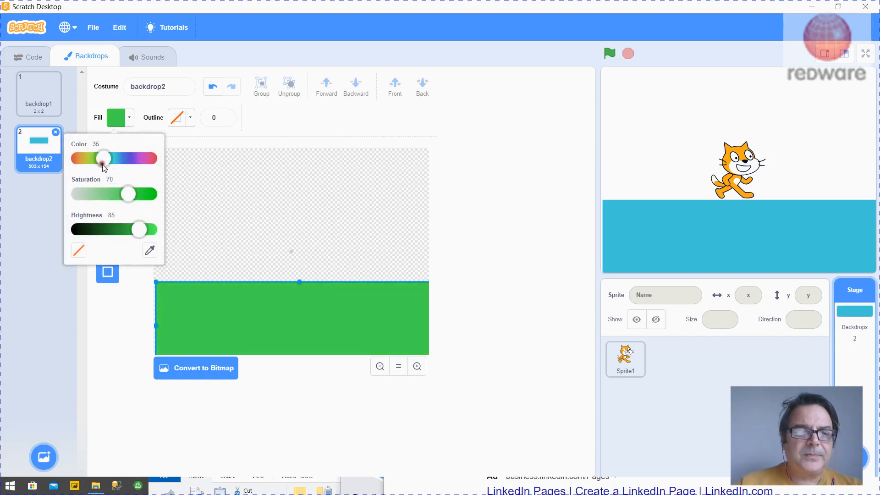
left_click_drag(130, 193, 116, 193)
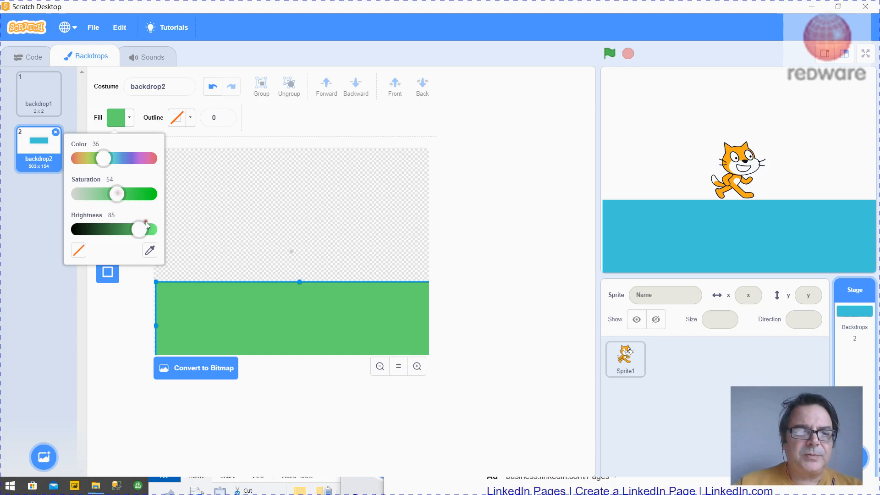
left_click_drag(147, 229, 127, 229)
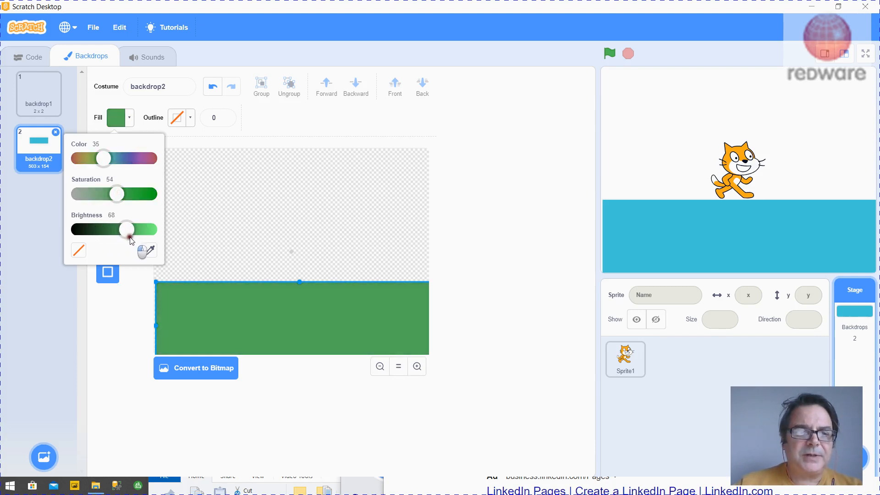
left_click(192, 307)
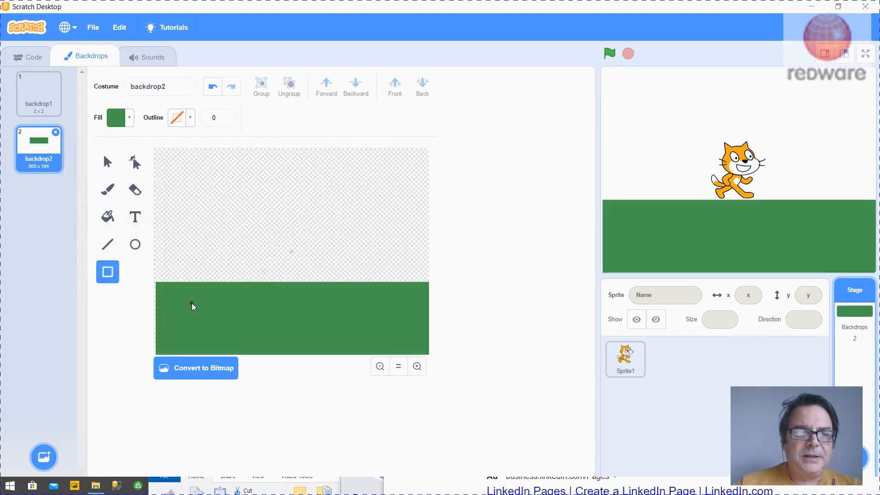
left_click(107, 162)
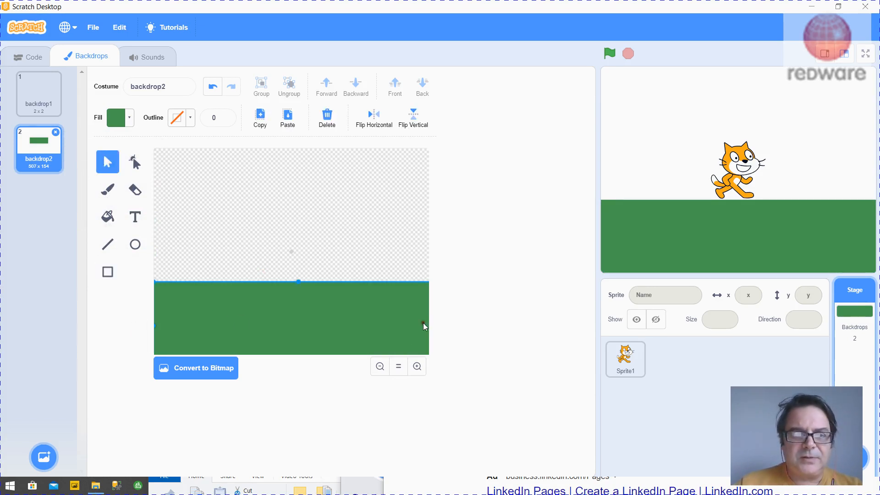
mouse_move(430, 318)
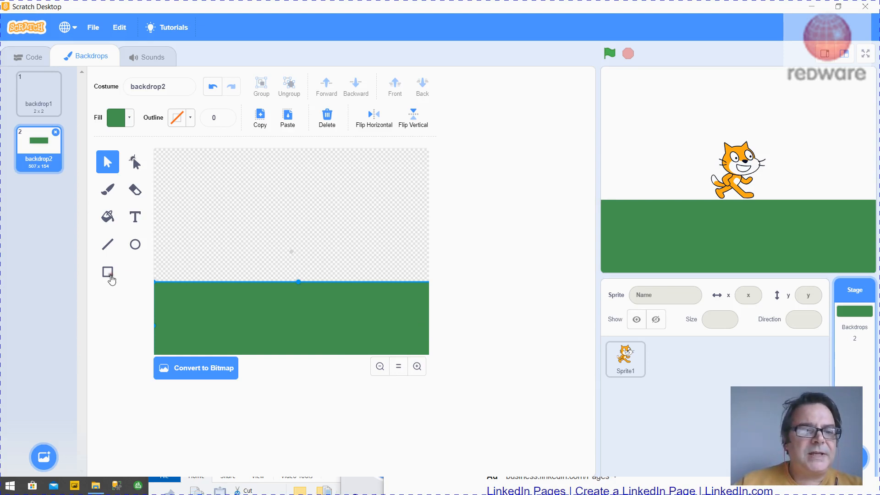
Draw a rectangle over the upper backdrop area and colour it light blue.
left_click(107, 272)
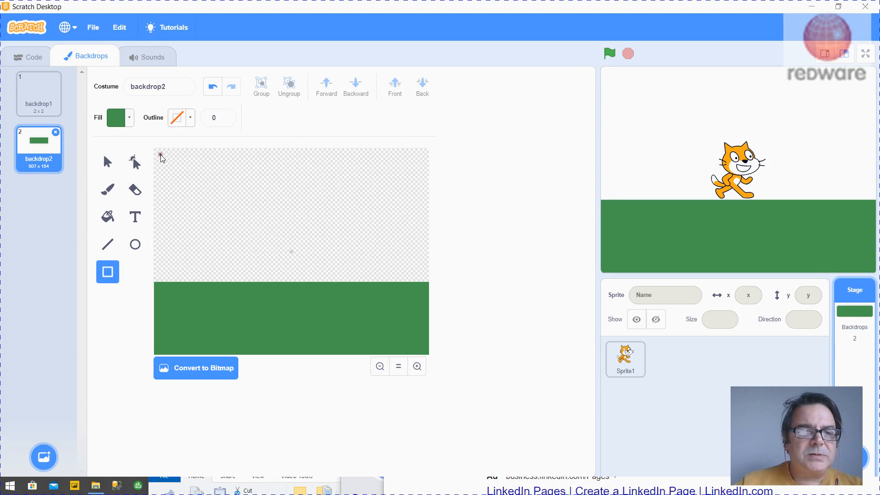
left_click_drag(160, 157, 429, 282)
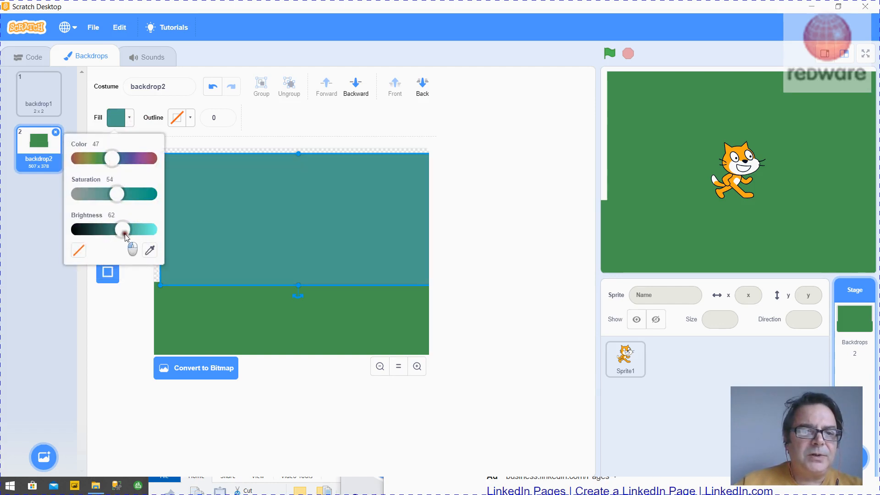
left_click_drag(122, 230, 148, 230)
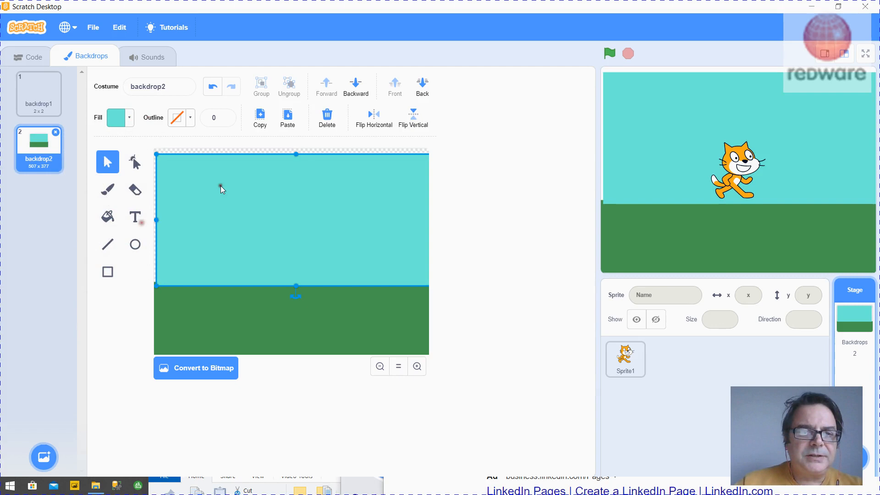
mouse_move(295, 153)
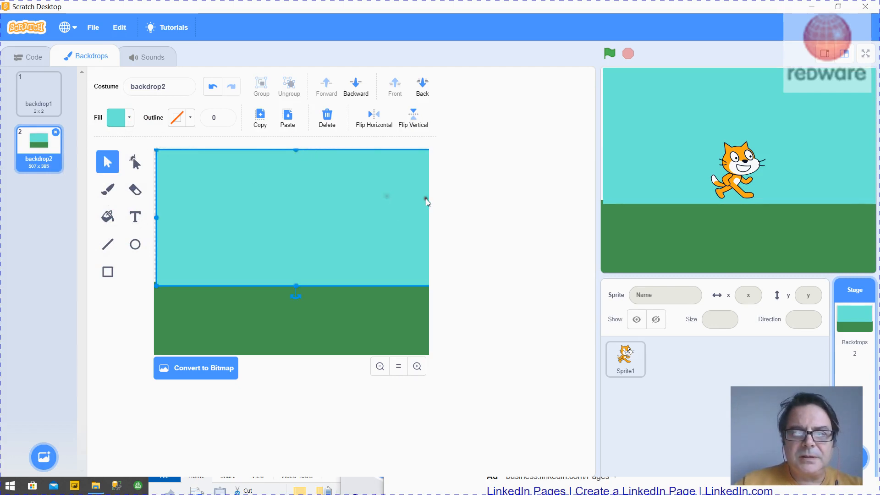
mouse_move(293, 217)
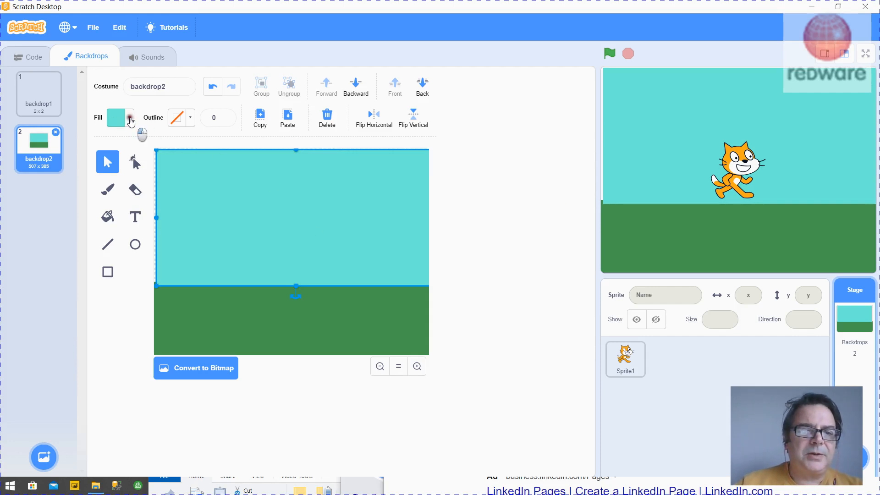
left_click_drag(143, 180, 118, 180)
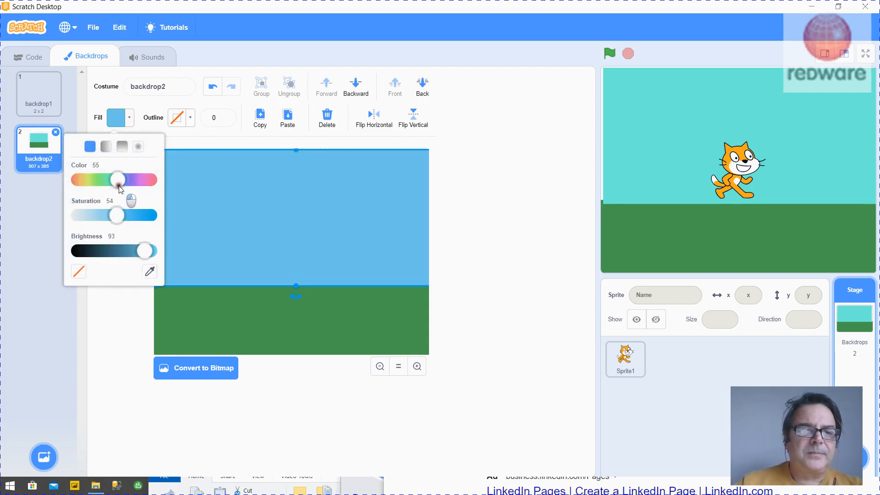
left_click_drag(117, 180, 115, 179)
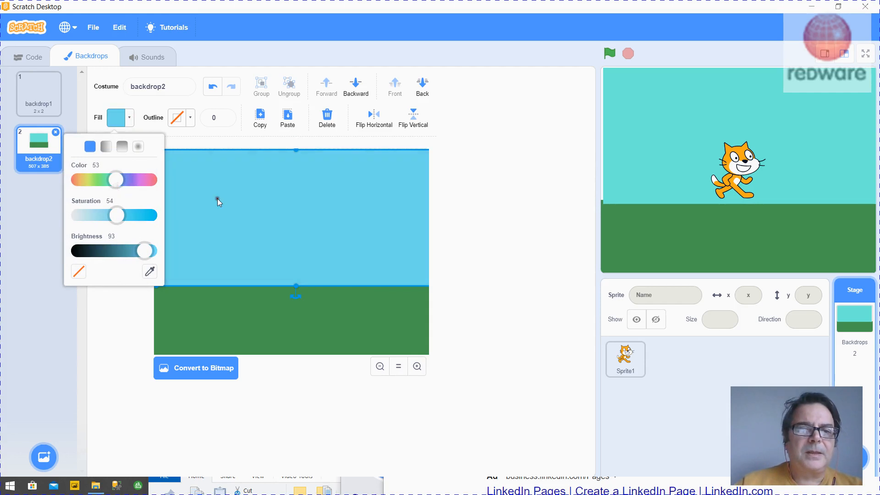
left_click(219, 202)
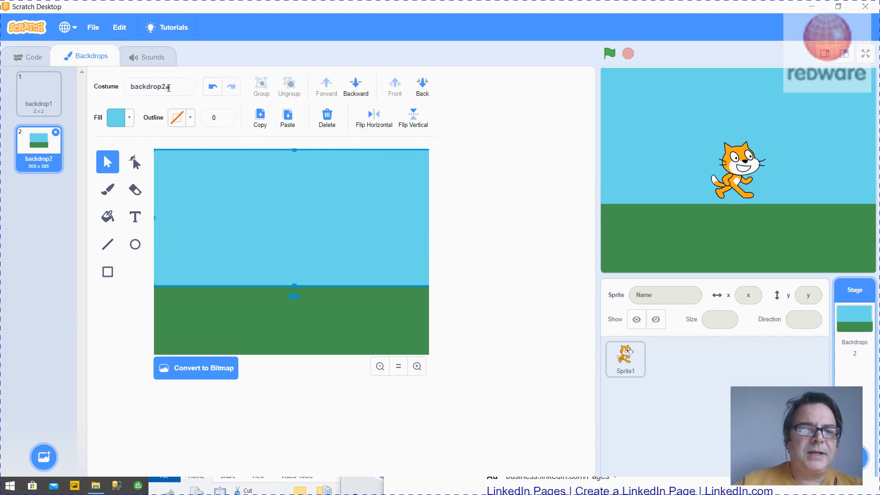
Rename the painted backdrop to 'skyandgrass'.
type("skyand")
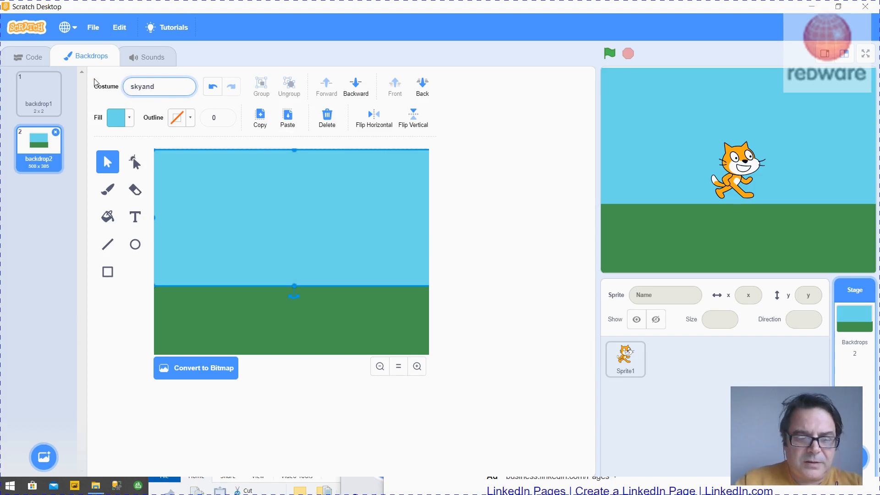
type("grass")
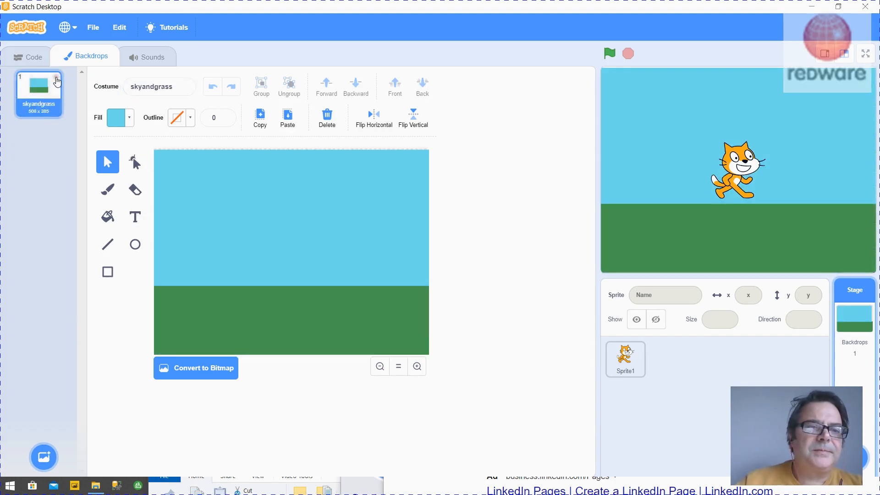
mouse_move(486, 239)
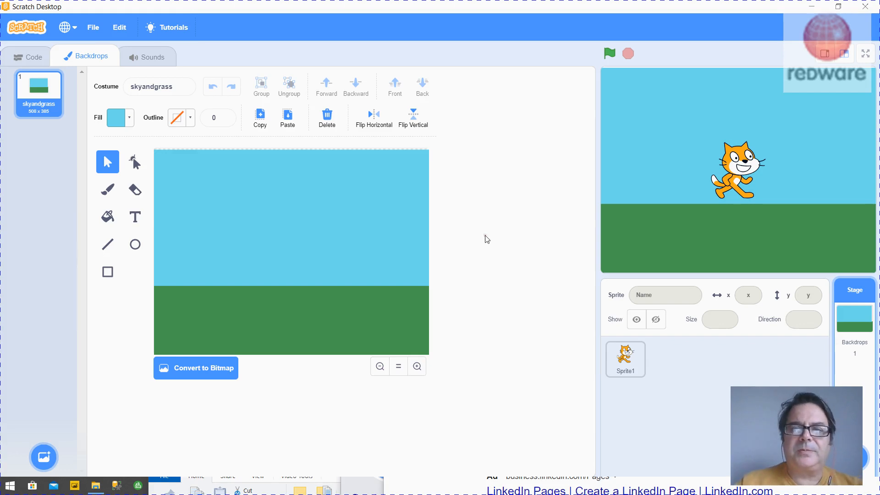
mouse_move(698, 391)
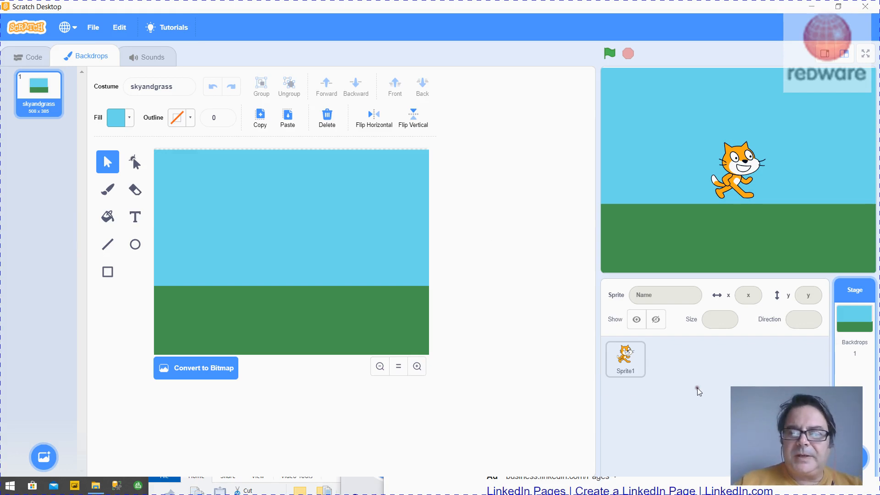
Delete the cat sprite and name the painted costume and sprite 'house'.
left_click(625, 359)
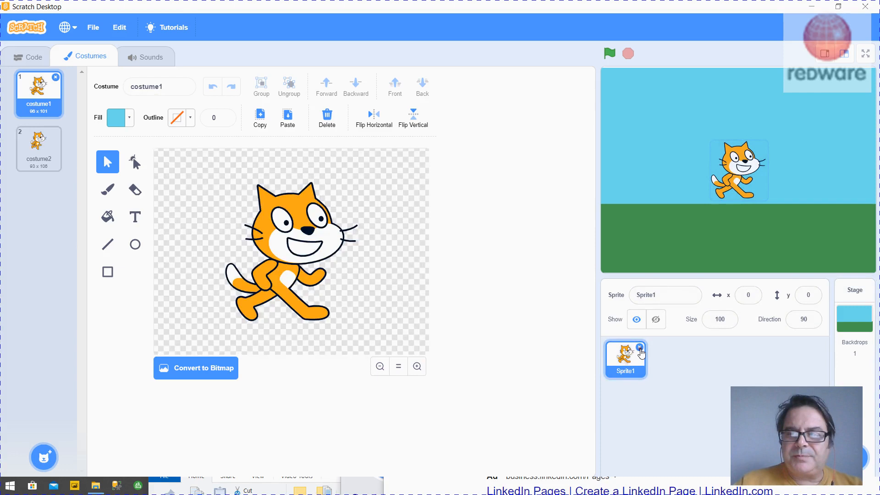
left_click(854, 318)
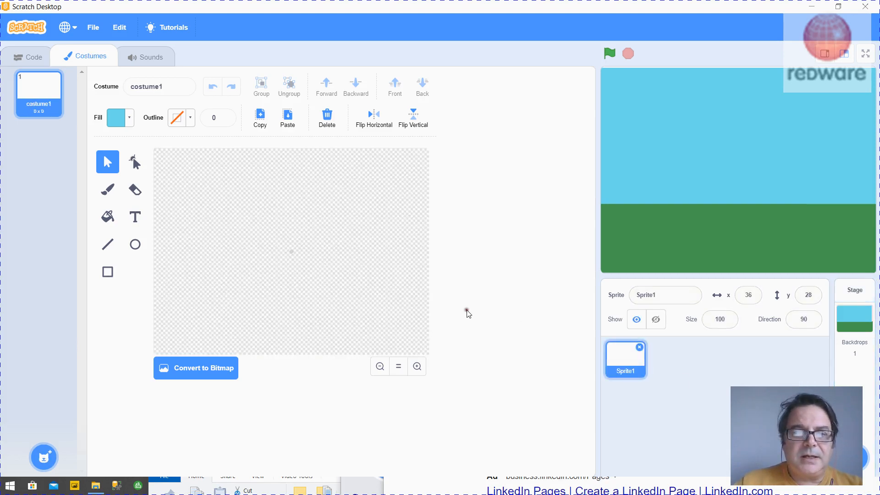
left_click(159, 87)
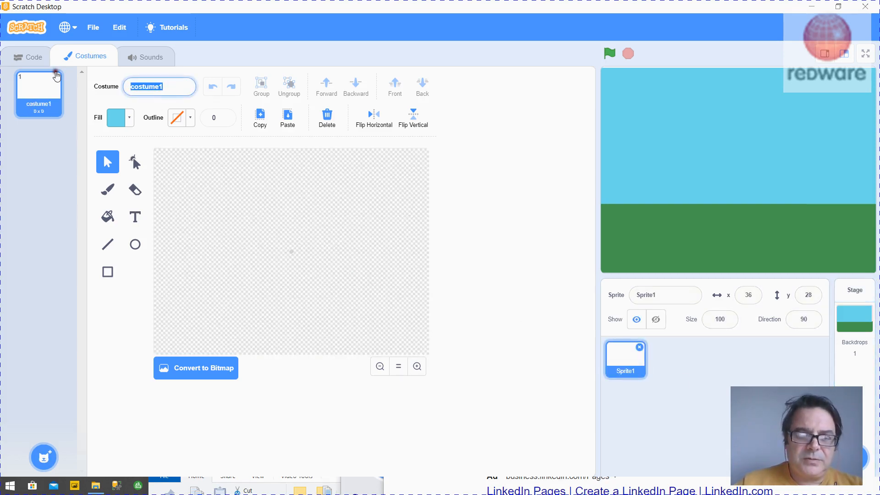
type("h")
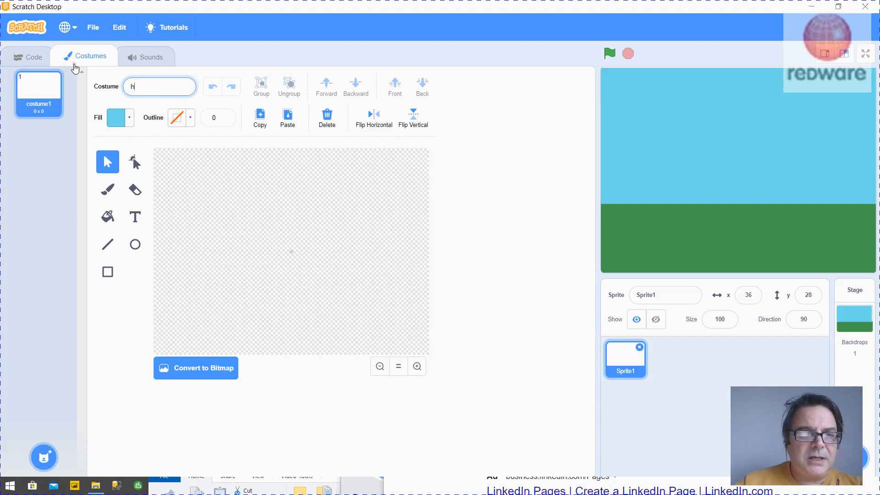
type("ouse")
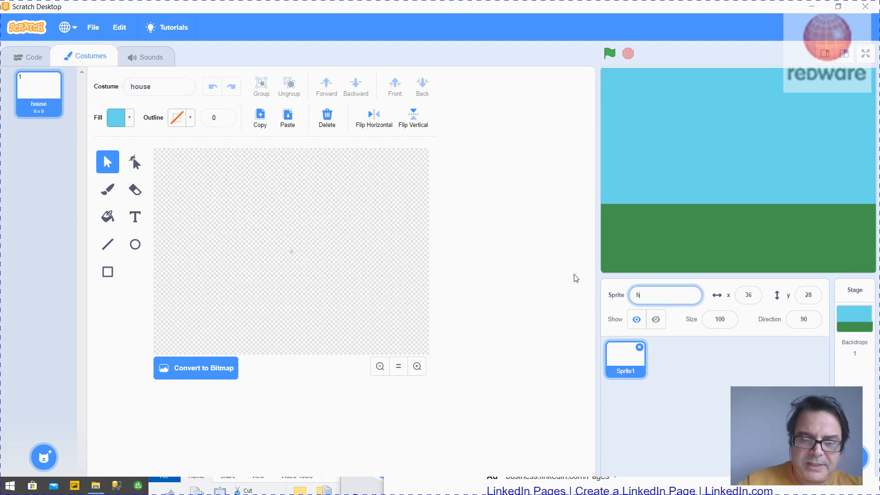
type("ouse")
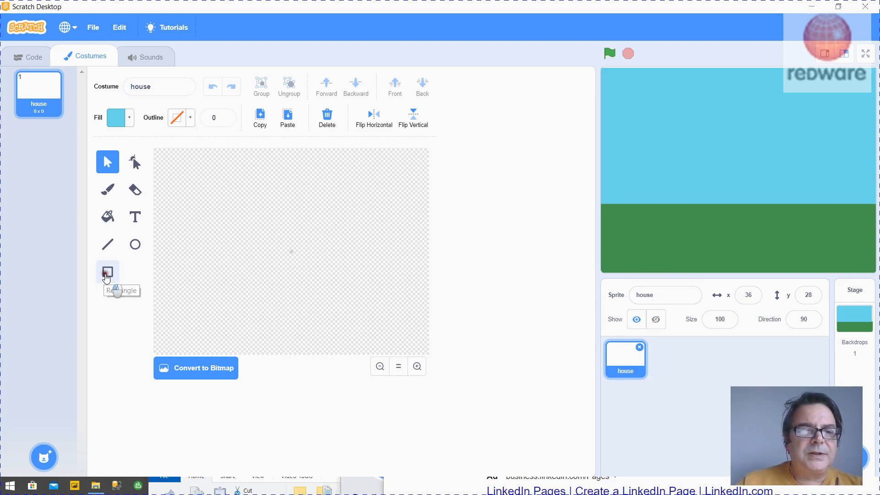
Draw the wall rectangle in the canvas centre with a white fill.
left_click(107, 272)
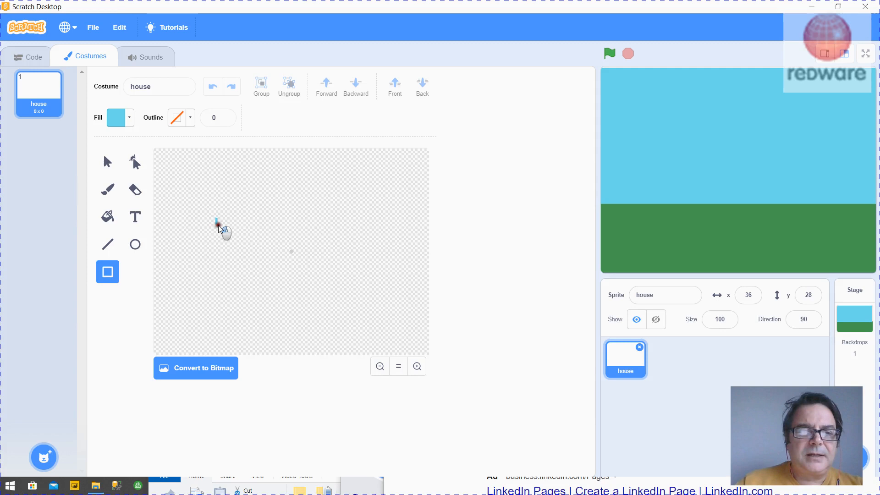
left_click_drag(216, 218, 400, 325)
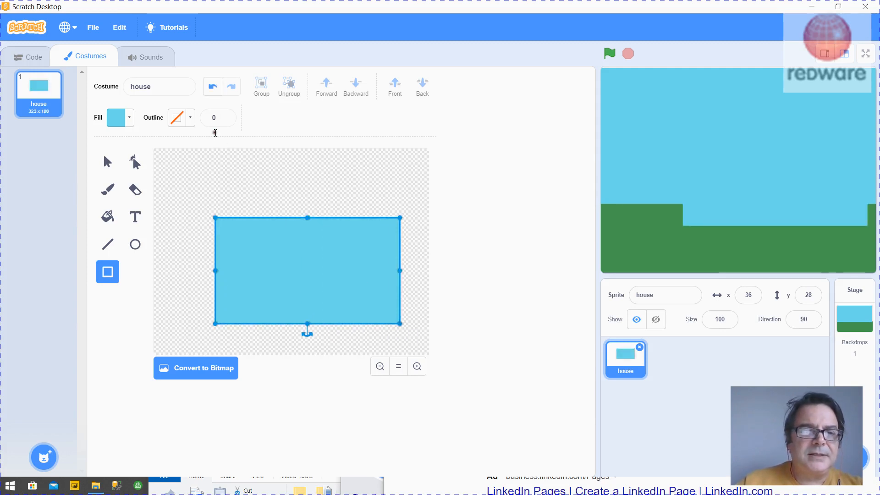
left_click(115, 117)
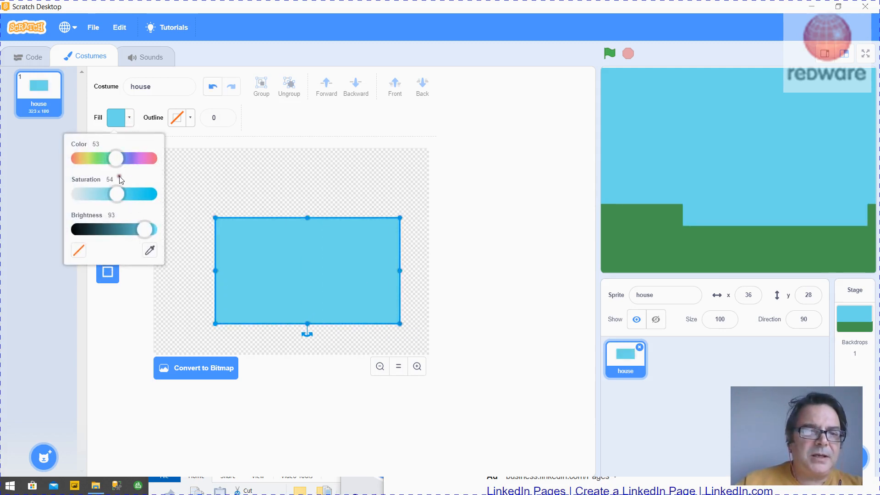
left_click_drag(116, 194, 150, 193)
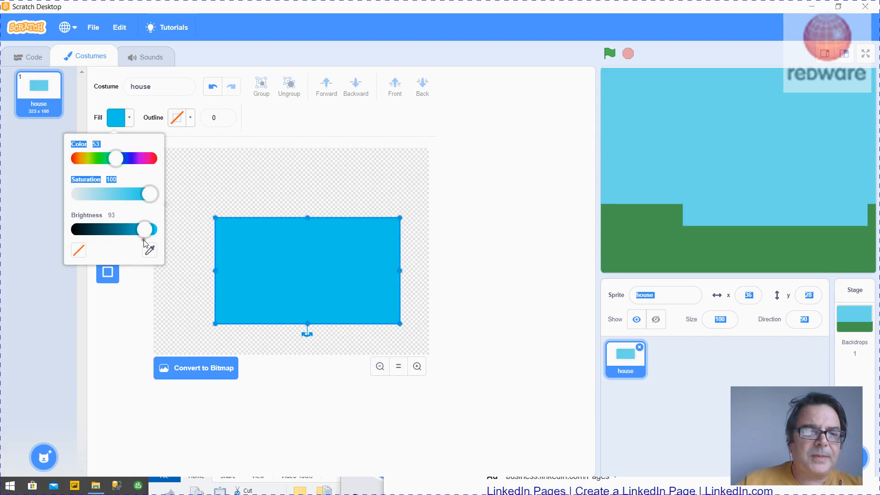
left_click_drag(144, 229, 156, 229)
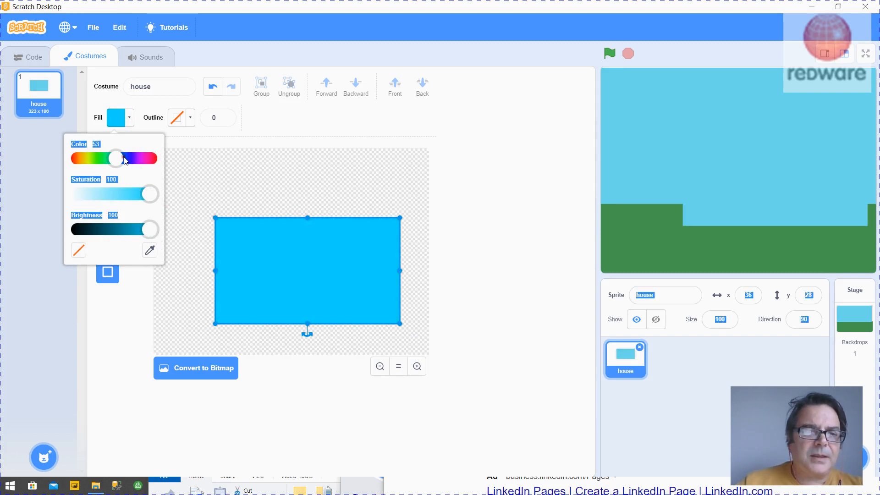
left_click_drag(115, 158, 148, 159)
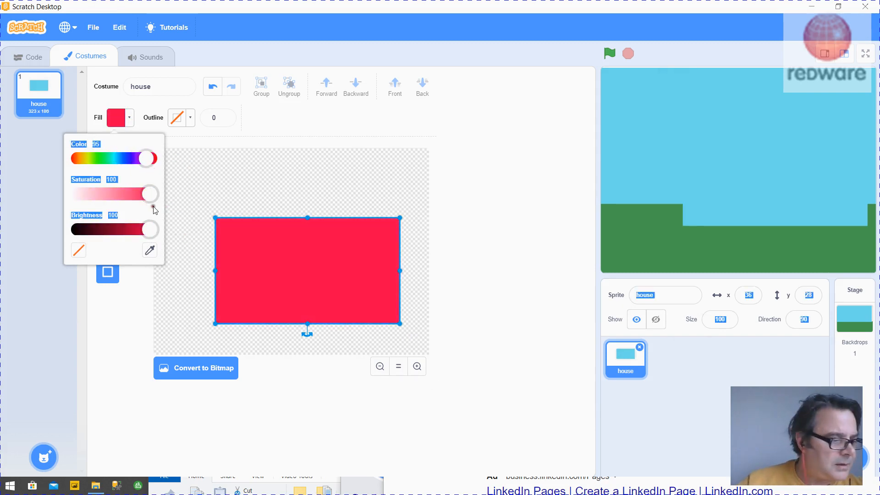
left_click_drag(145, 158, 151, 158)
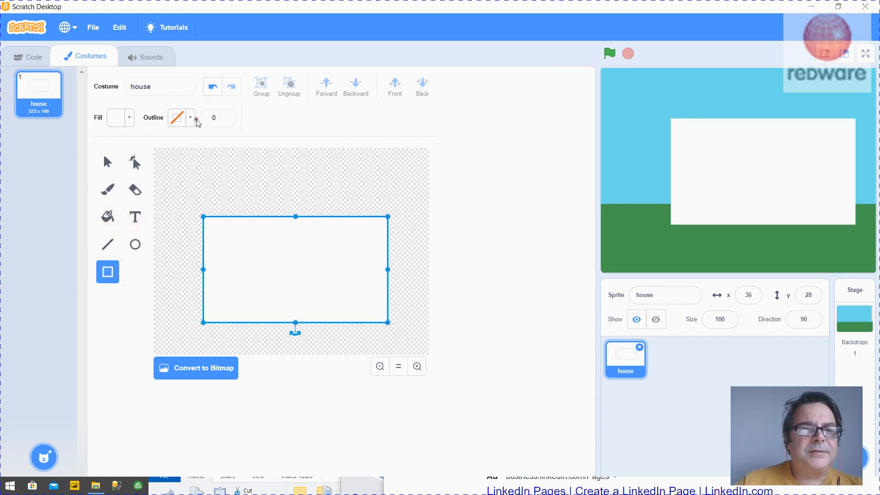
Give the wall a thicker black outline.
left_click(177, 118)
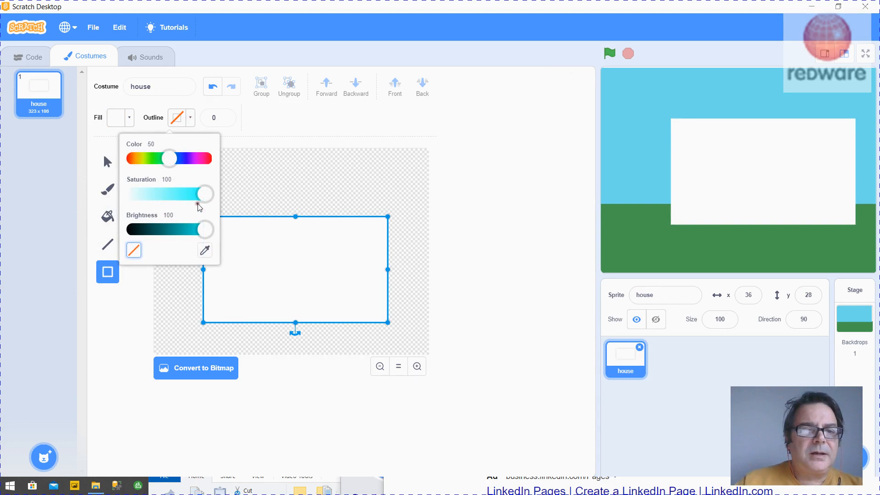
left_click_drag(203, 229, 132, 230)
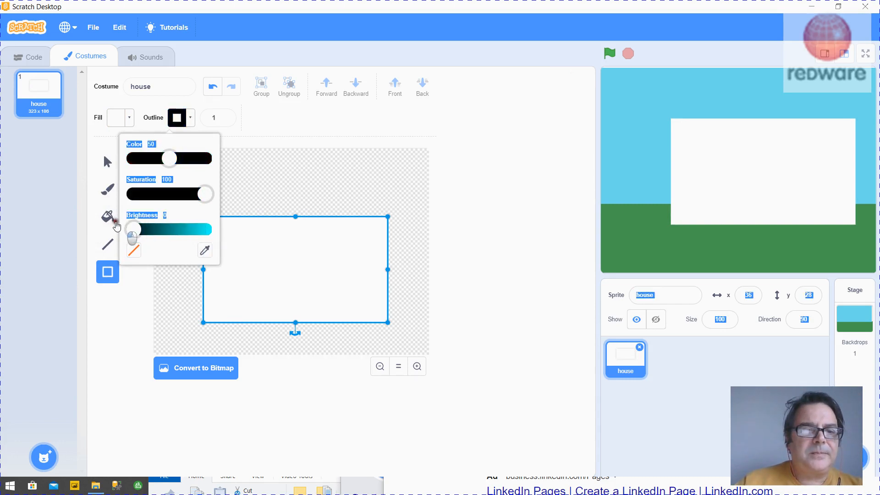
left_click(220, 151)
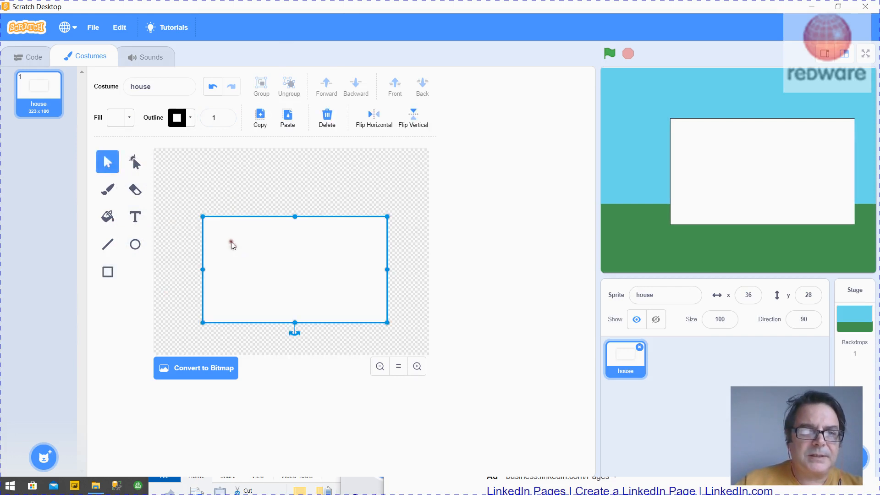
left_click(214, 118)
type("8")
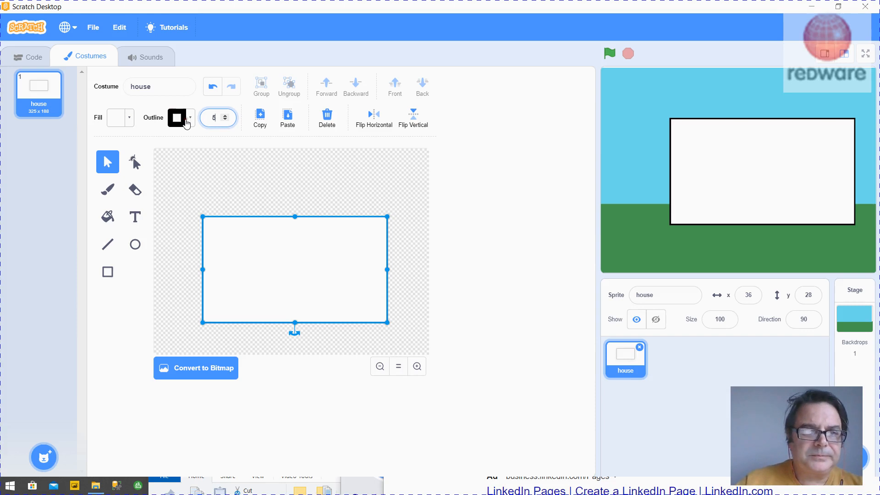
left_click(177, 118)
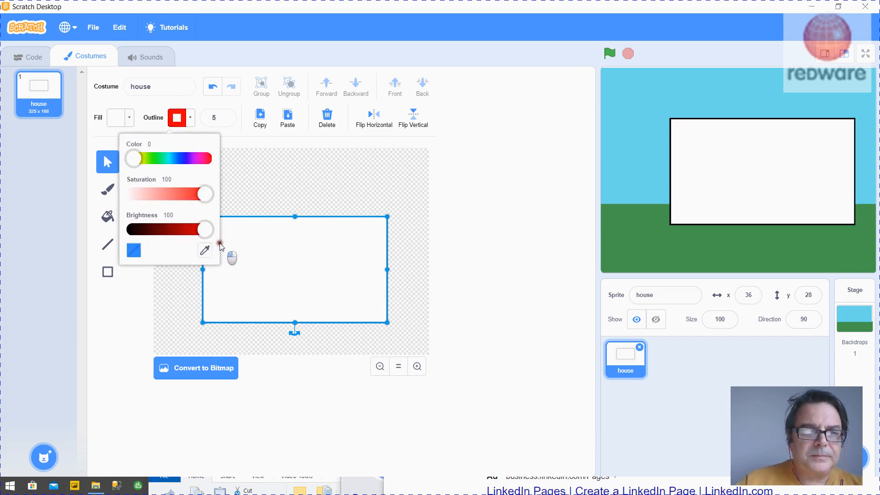
left_click_drag(203, 230, 196, 230)
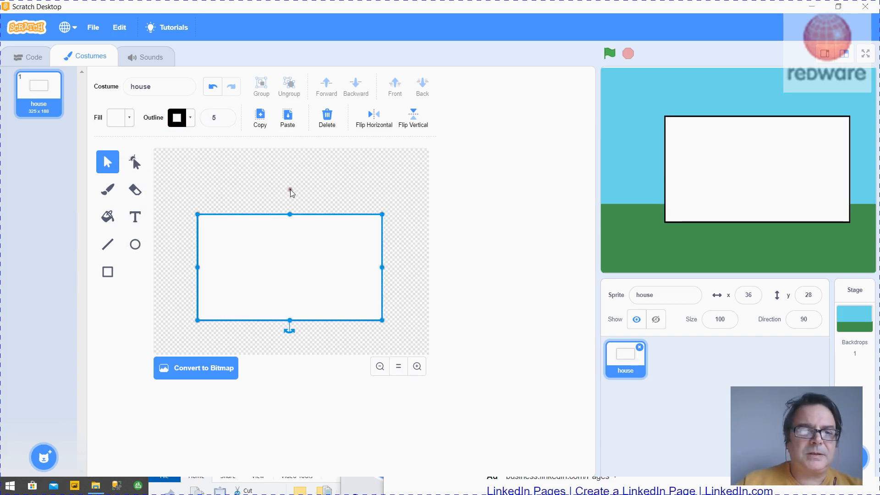
Draw a smaller rectangle atop the wall and fill it terracotta red.
left_click(107, 272)
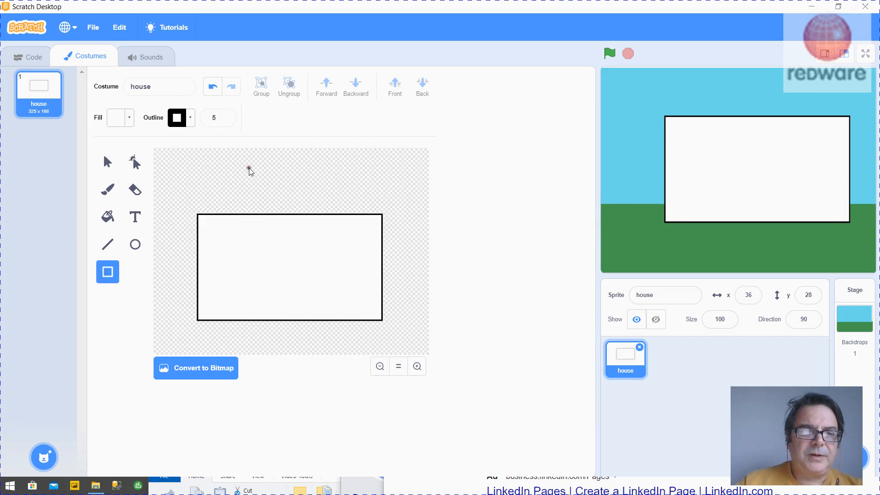
left_click_drag(242, 168, 356, 213)
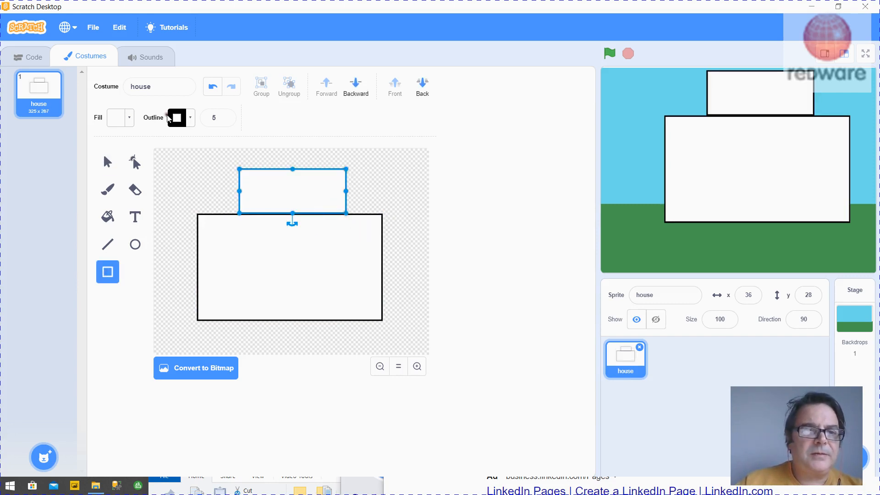
left_click(177, 117)
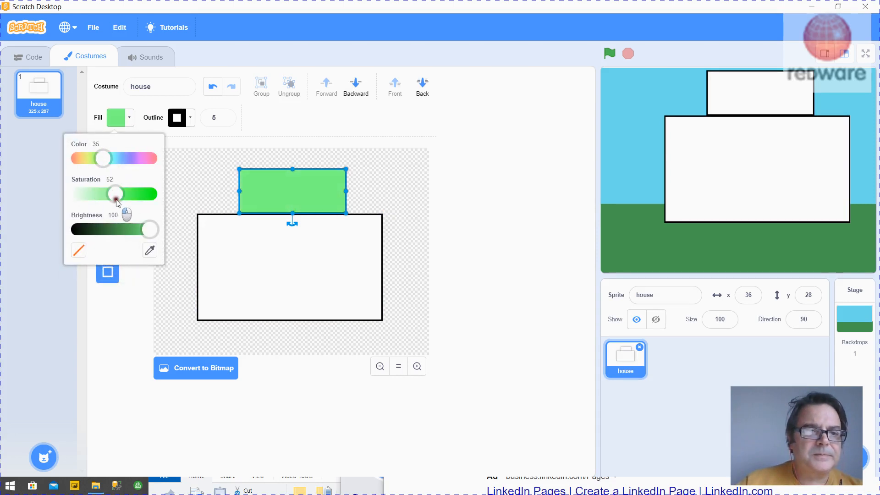
left_click_drag(149, 230, 129, 229)
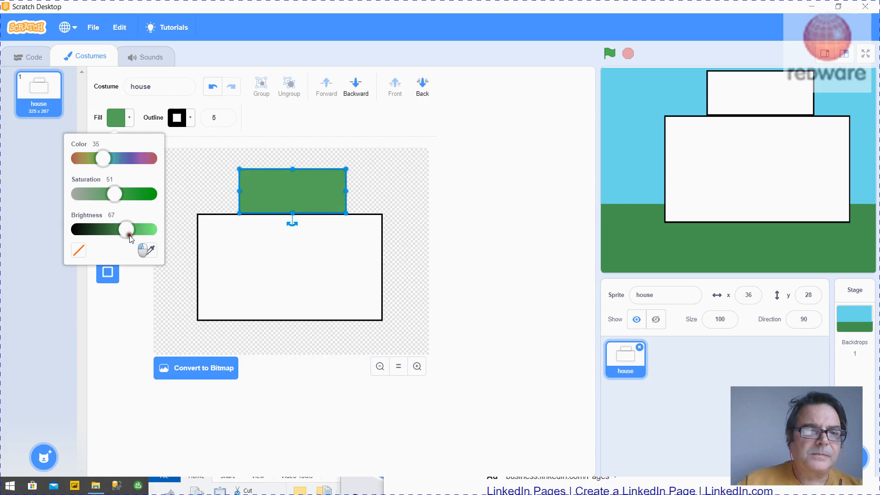
left_click_drag(103, 159, 74, 158)
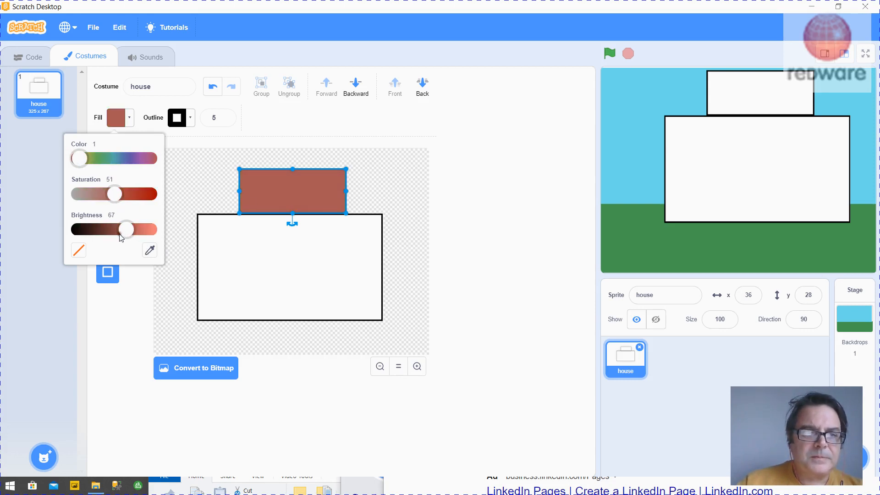
left_click_drag(125, 230, 136, 230)
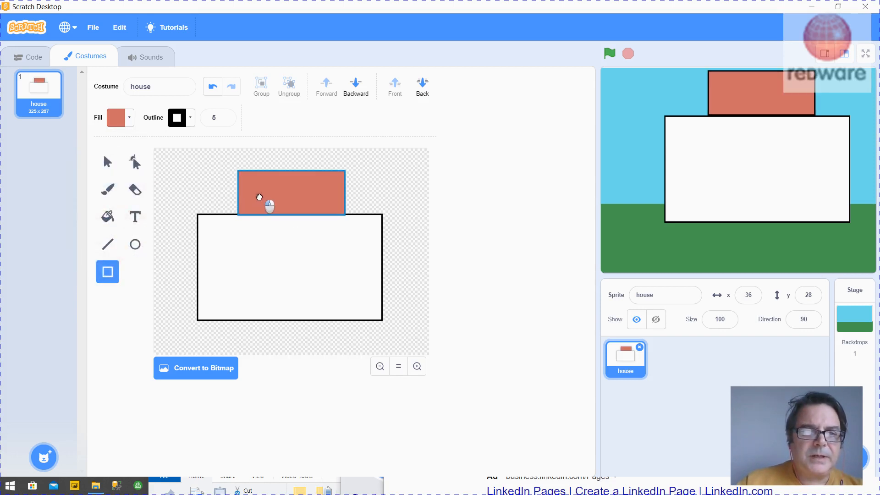
Reshape the roof's right corner outward to line up with the wall top.
left_click(135, 161)
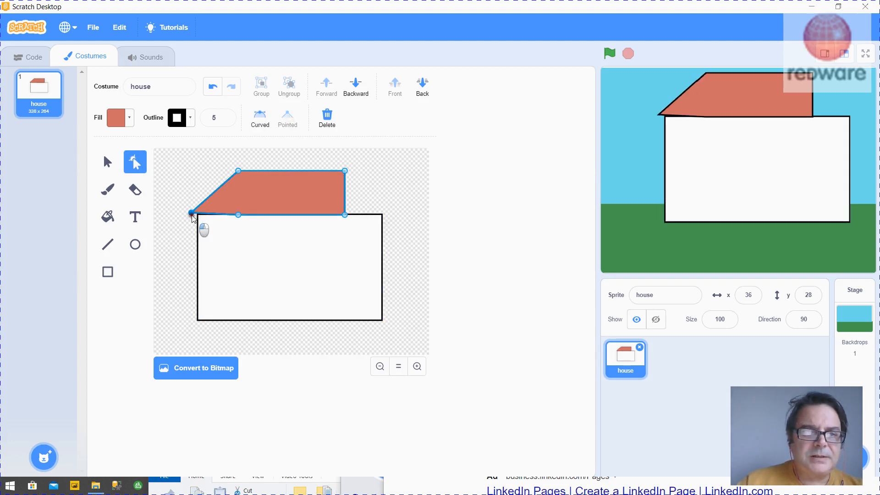
mouse_move(340, 191)
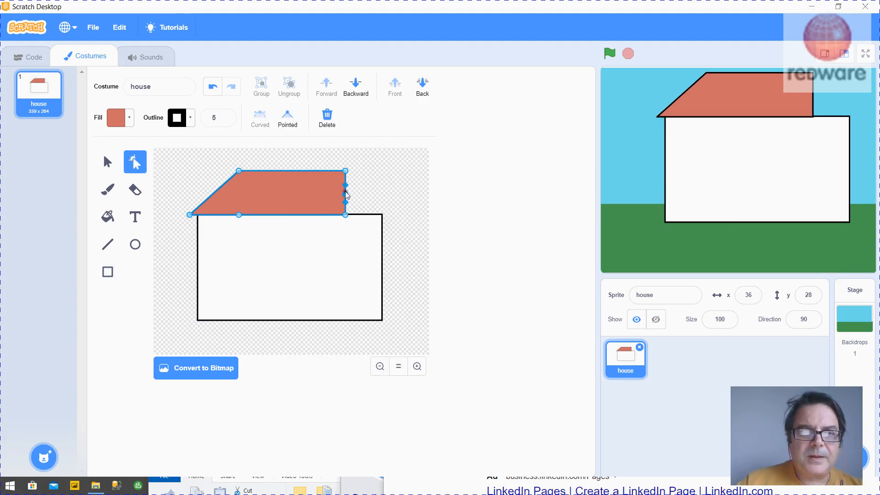
left_click_drag(346, 185, 403, 199)
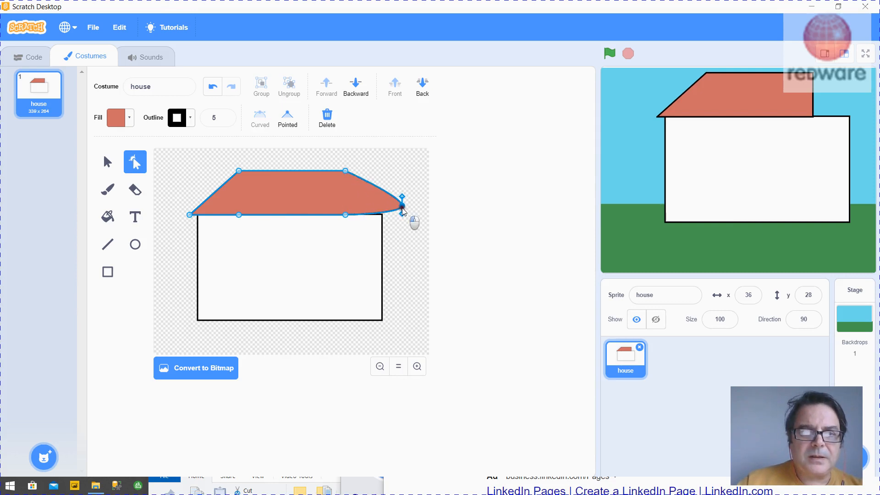
left_click_drag(401, 201, 395, 216)
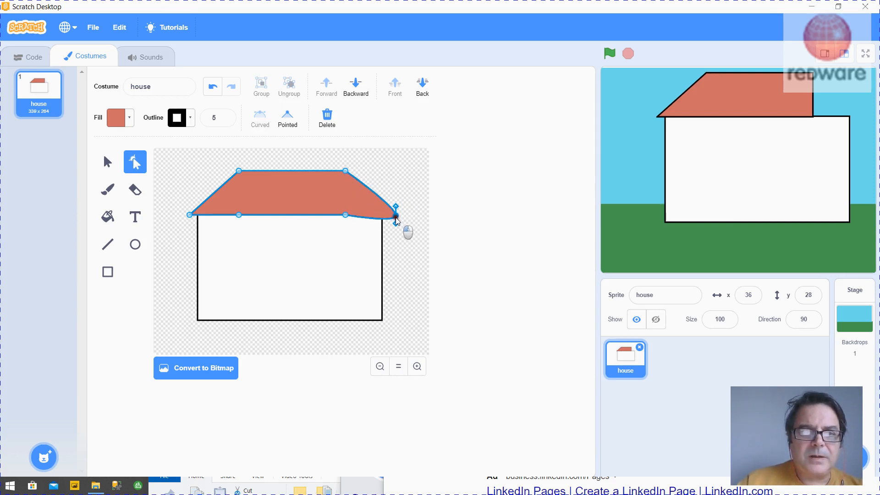
left_click(288, 119)
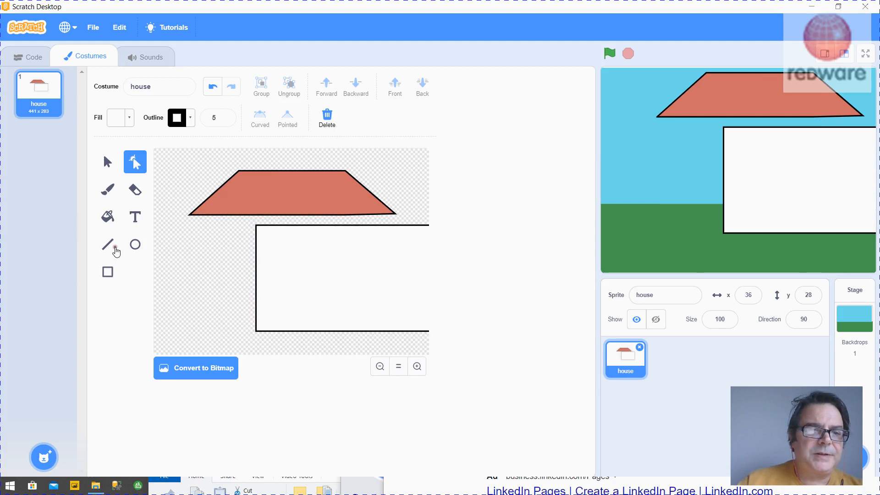
Draw vertical and horizontal crossbars across the window.
left_click(108, 272)
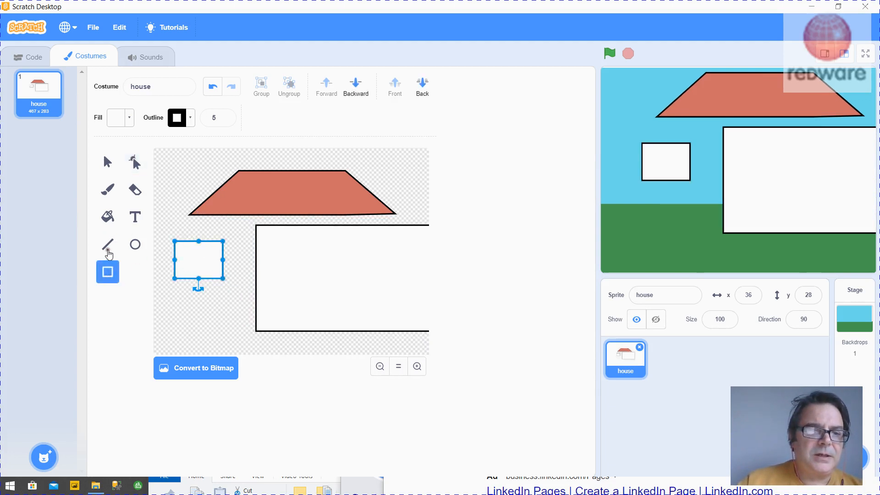
left_click(108, 245)
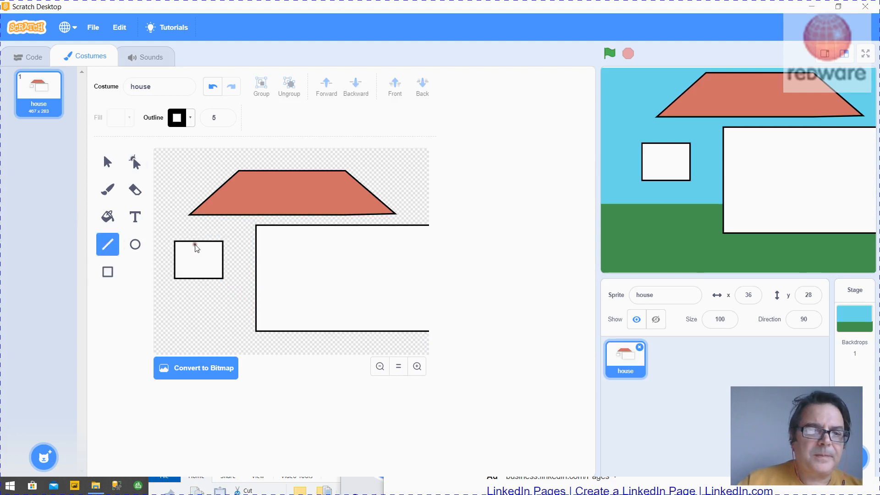
left_click_drag(197, 239, 198, 277)
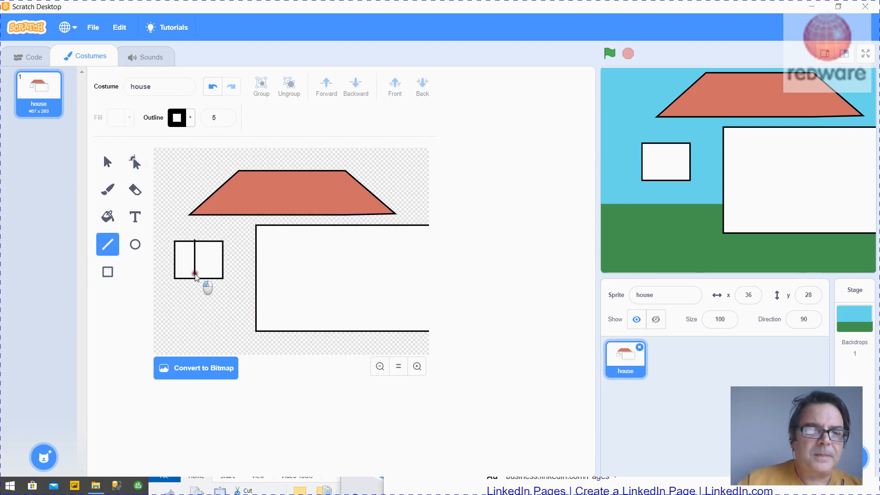
left_click_drag(209, 242, 198, 280)
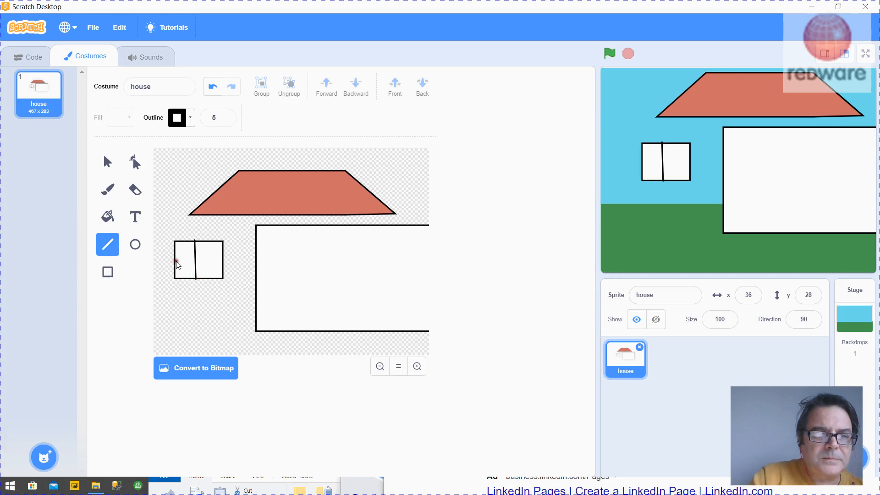
left_click_drag(174, 260, 223, 260)
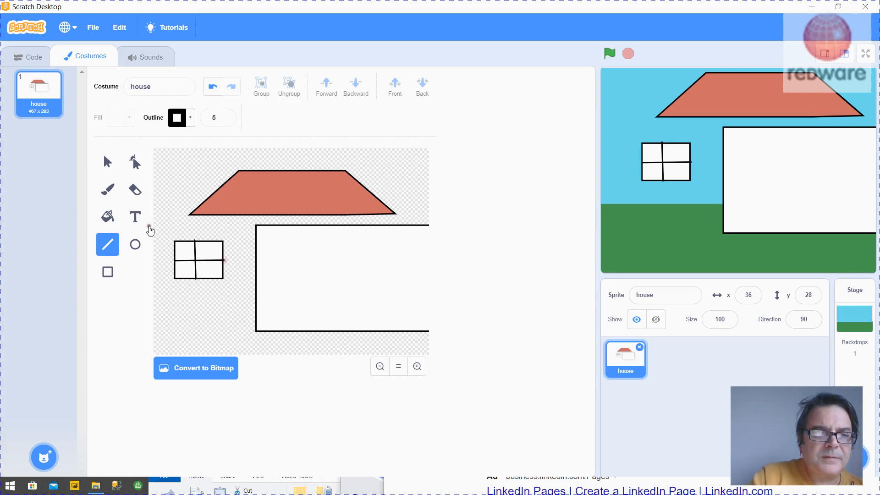
Select the right-hand window and move it toward the wall edge.
left_click(108, 161)
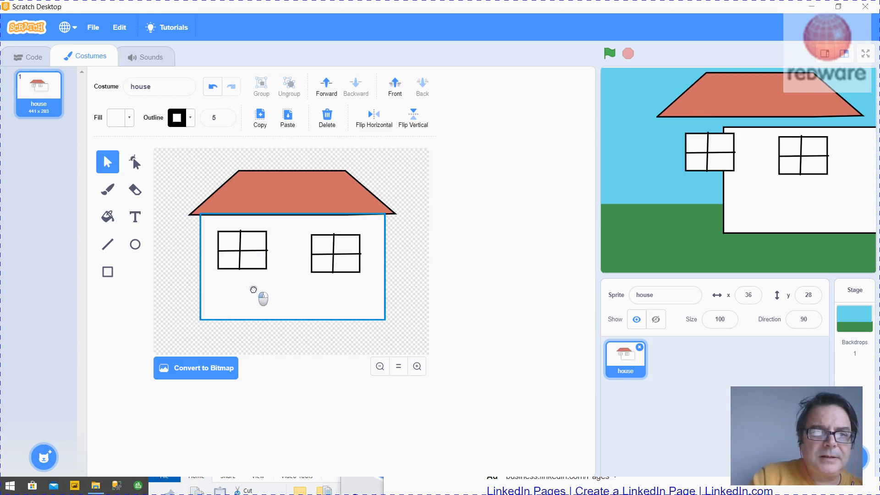
left_click(335, 266)
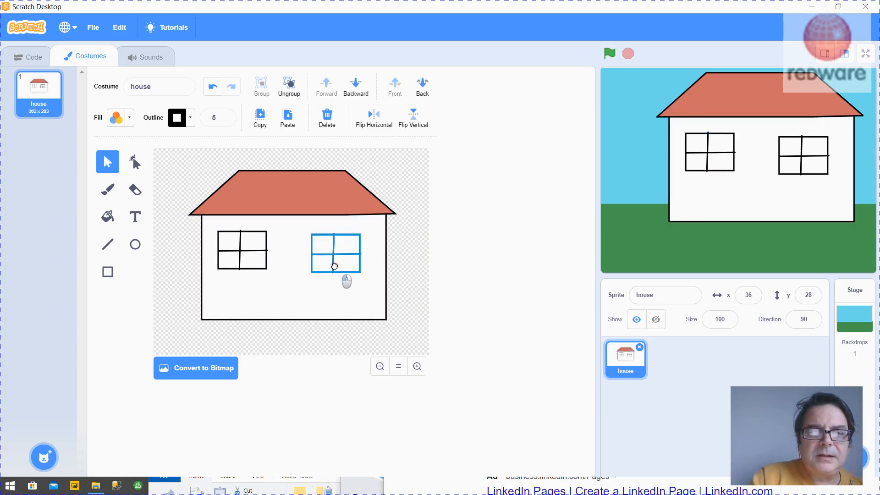
left_click_drag(335, 252, 244, 263)
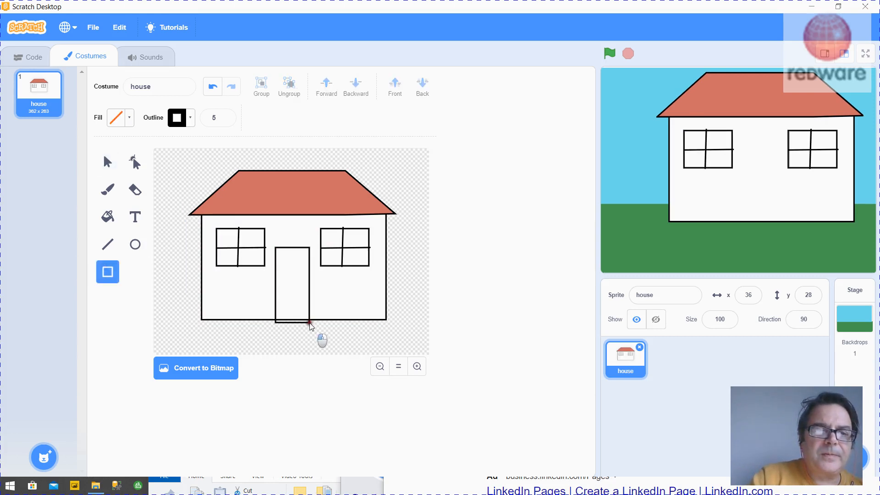
Select the door and fill it orange-red.
left_click(291, 264)
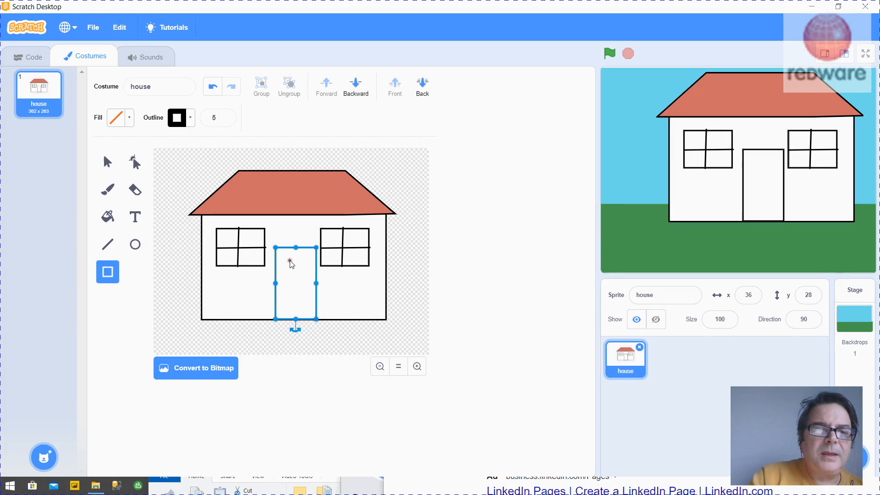
left_click(120, 118)
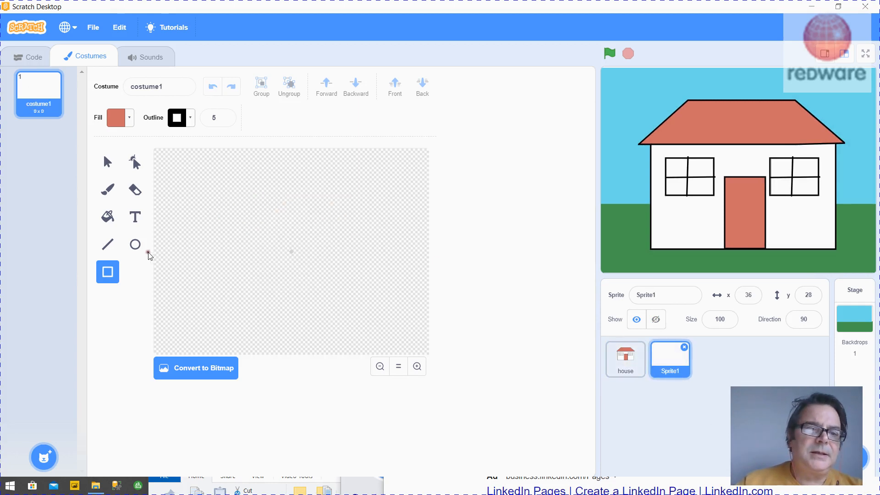
Draw a large circle in the costume canvas and tune its fill to full-brightness yellow.
left_click(135, 244)
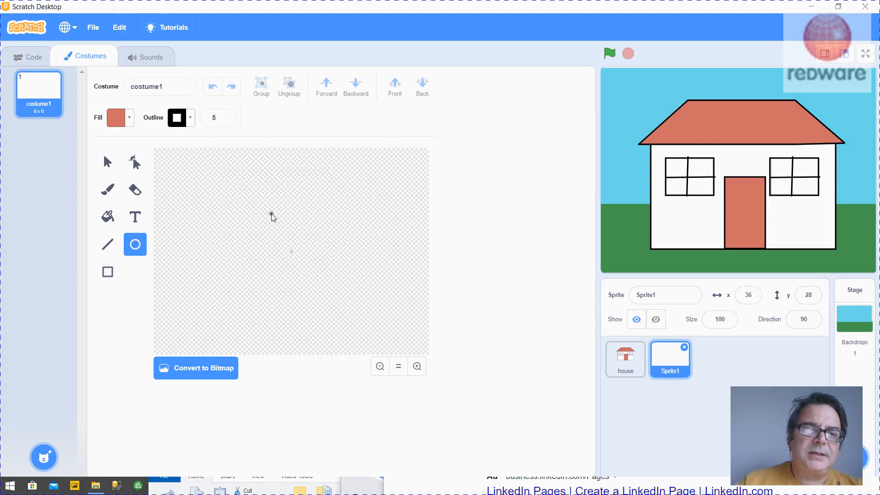
left_click_drag(271, 217, 338, 291)
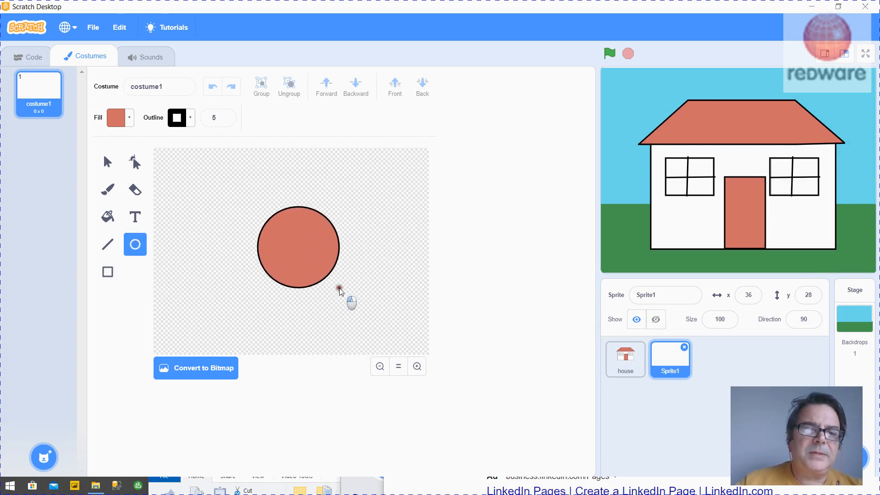
left_click(116, 117)
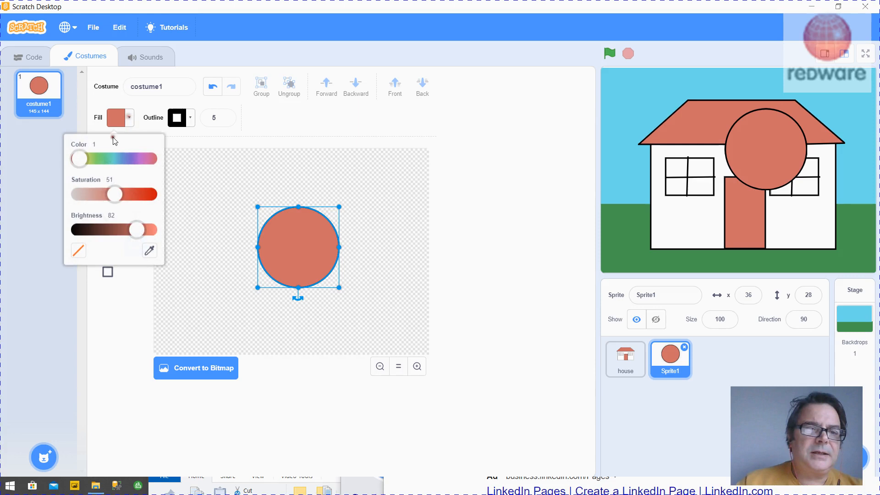
left_click_drag(79, 159, 87, 159)
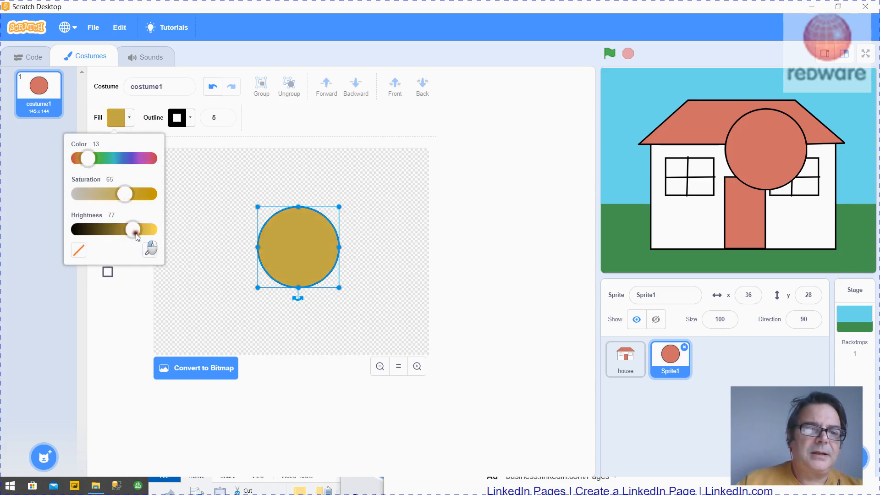
left_click_drag(133, 229, 113, 229)
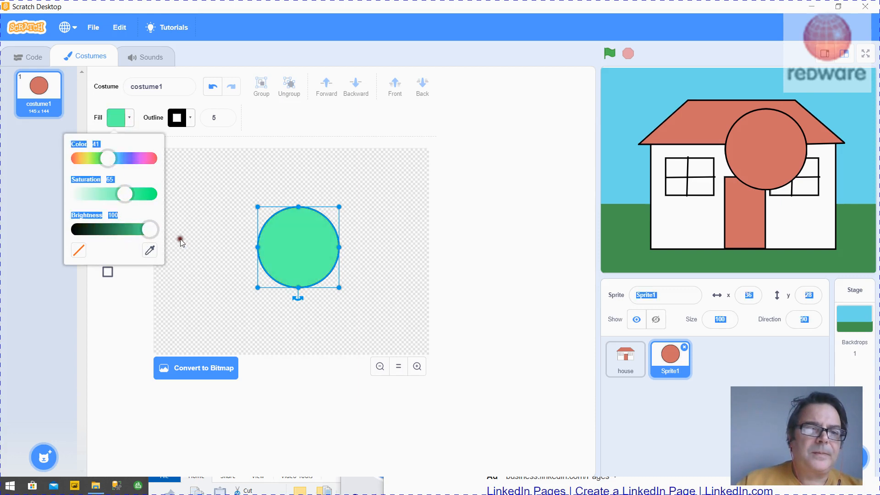
left_click_drag(108, 158, 87, 158)
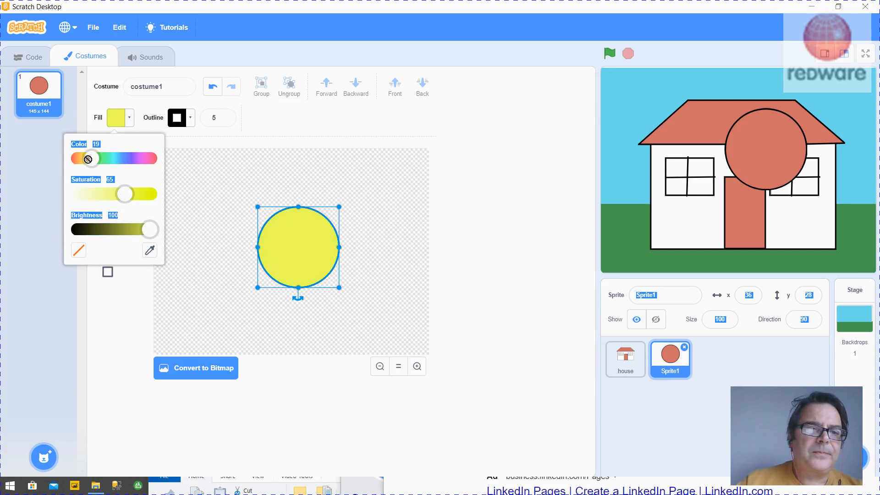
left_click_drag(87, 158, 85, 158)
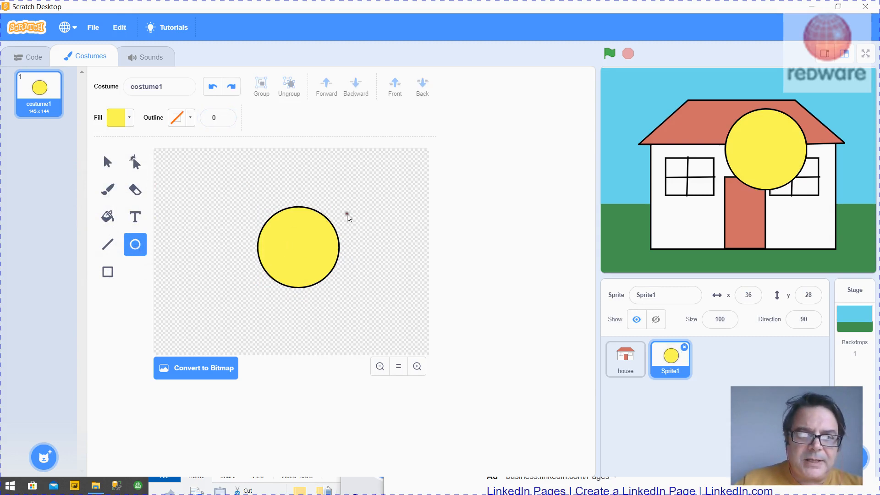
Draw a small oval ray and place rays at the sun's lower right and below it.
left_click_drag(340, 203, 376, 196)
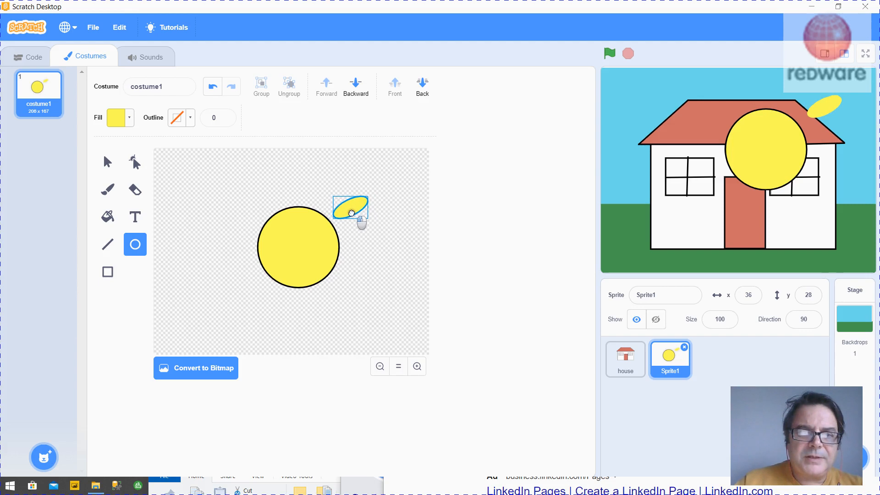
left_click(108, 161)
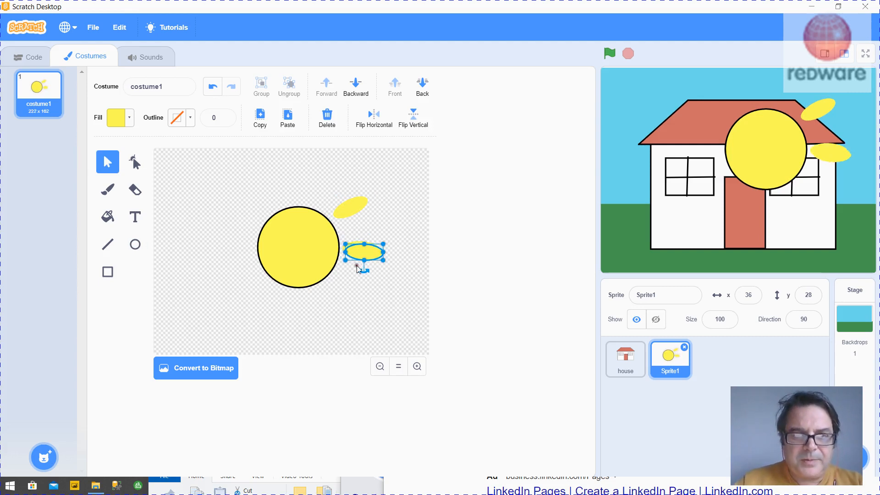
left_click_drag(363, 258, 341, 293)
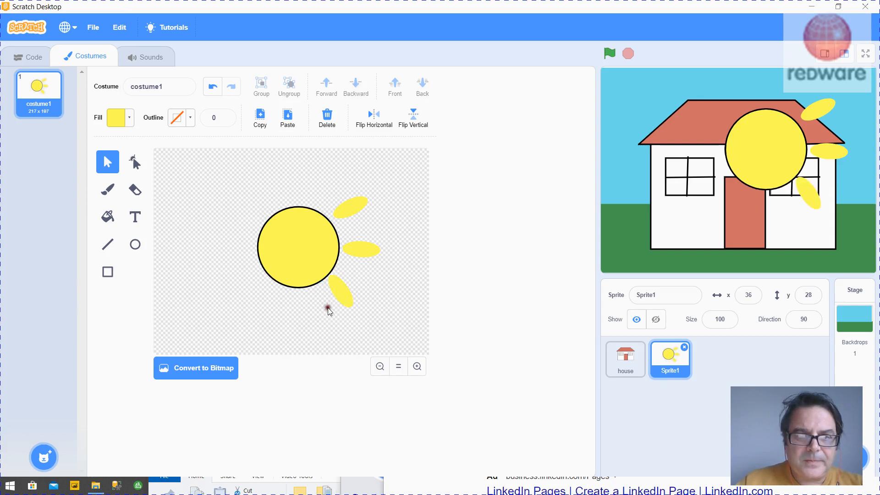
left_click(341, 299)
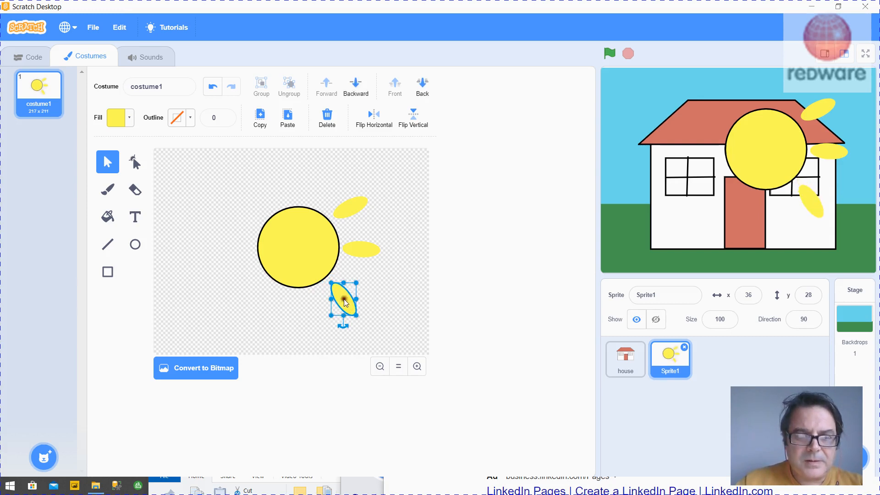
left_click_drag(342, 300, 286, 290)
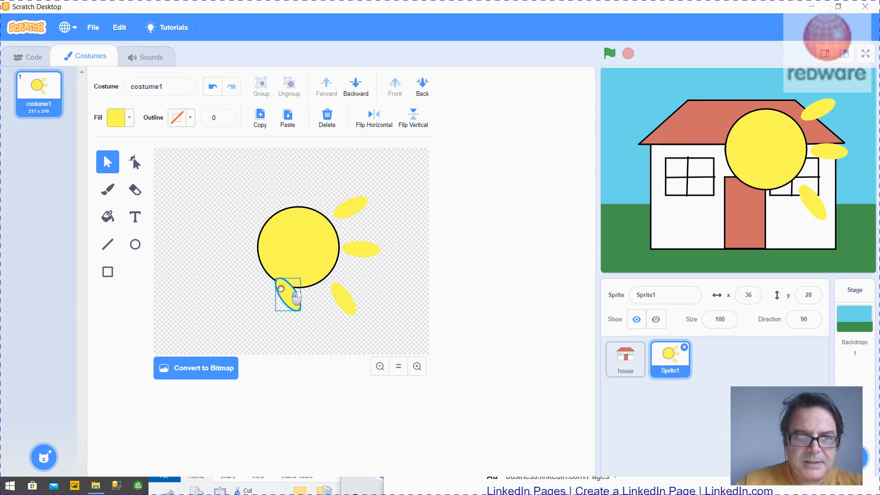
Position further rays at the lower left, left, upper left and top of the sun.
left_click_drag(286, 294, 263, 309)
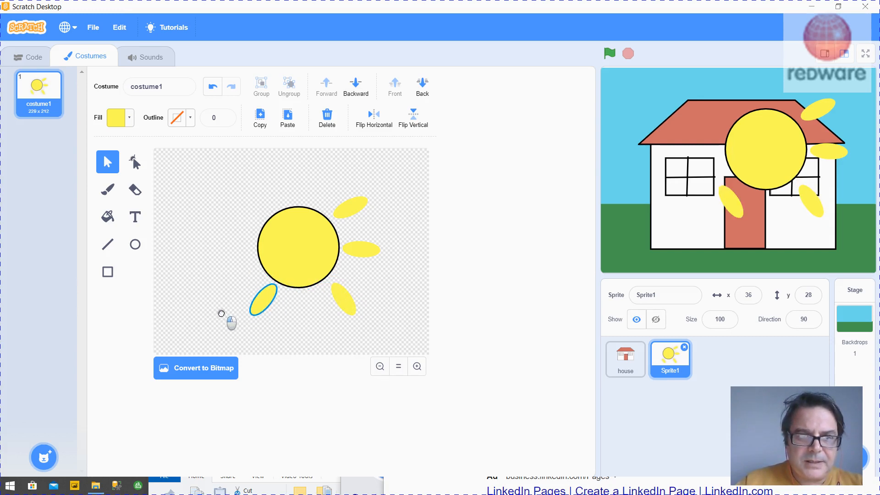
left_click(264, 300)
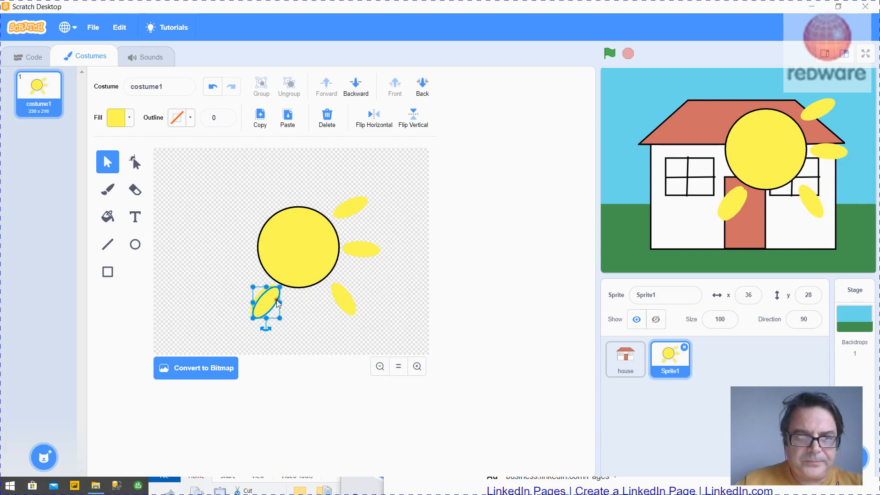
left_click_drag(267, 303, 235, 264)
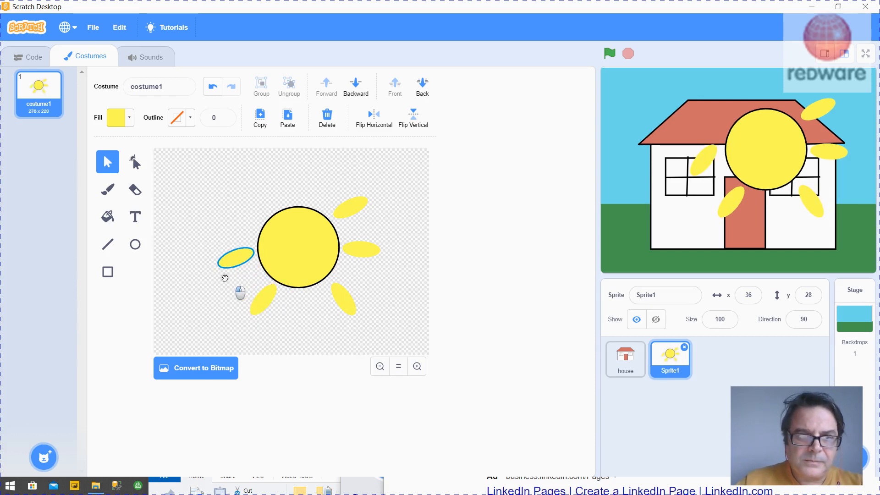
left_click(236, 257)
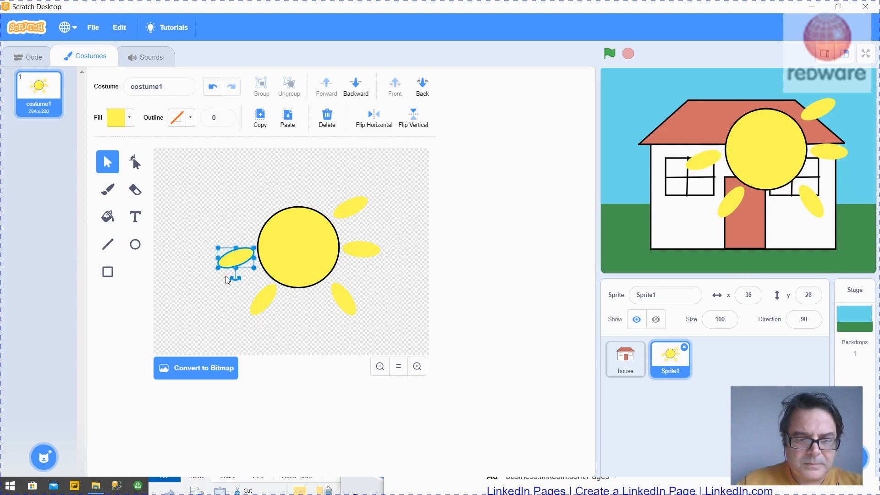
left_click_drag(234, 258, 253, 200)
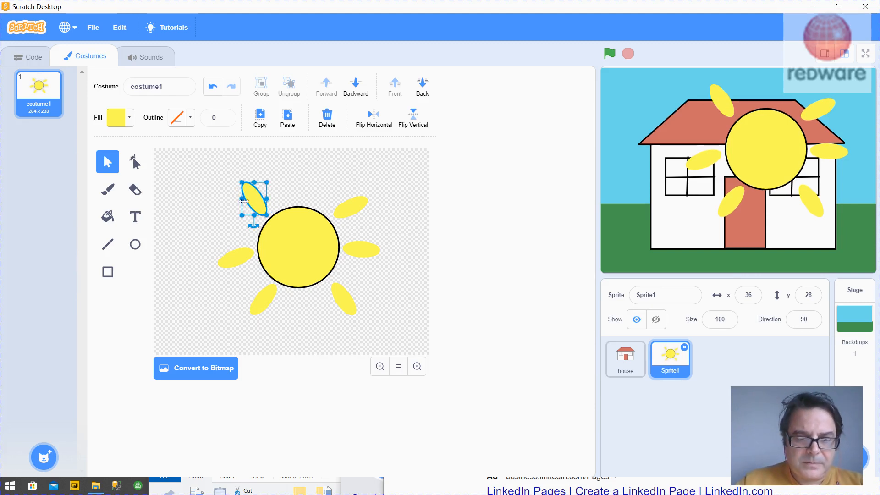
left_click_drag(254, 202, 304, 177)
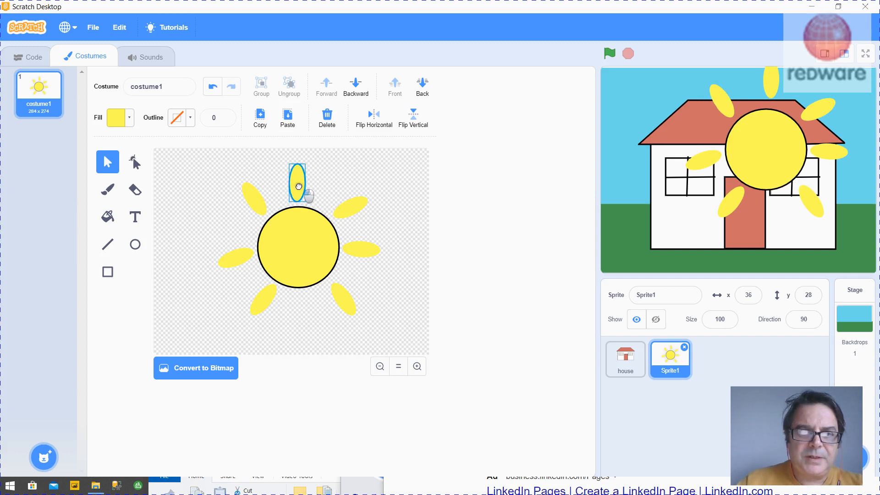
left_click_drag(298, 185, 297, 188)
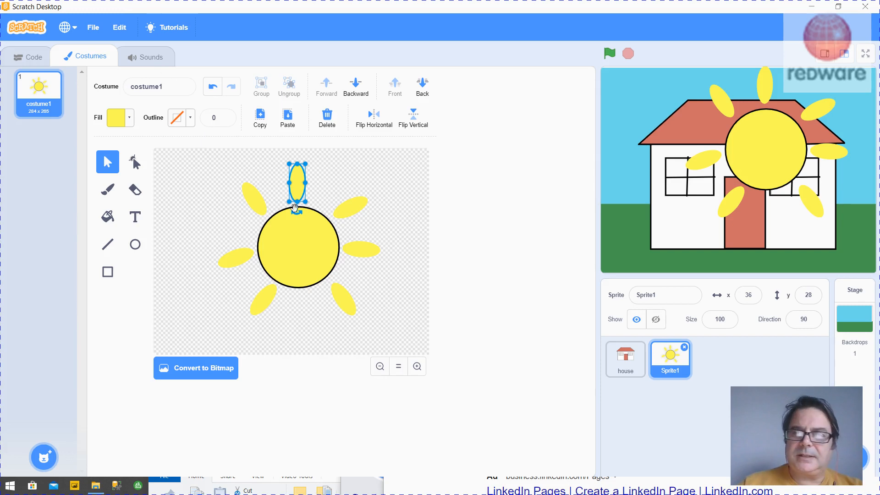
mouse_move(776, 215)
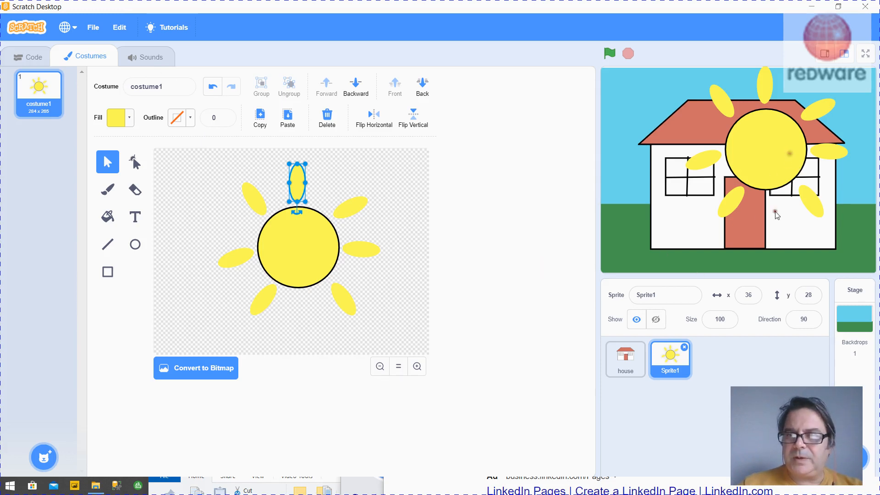
Rename the new sprite to 'sun'.
left_click(665, 295)
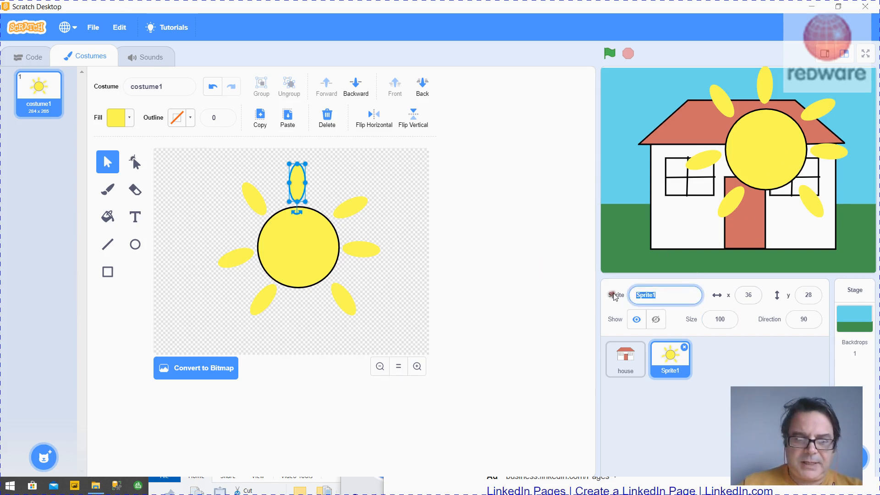
type("sun")
left_click(719, 319)
type("20")
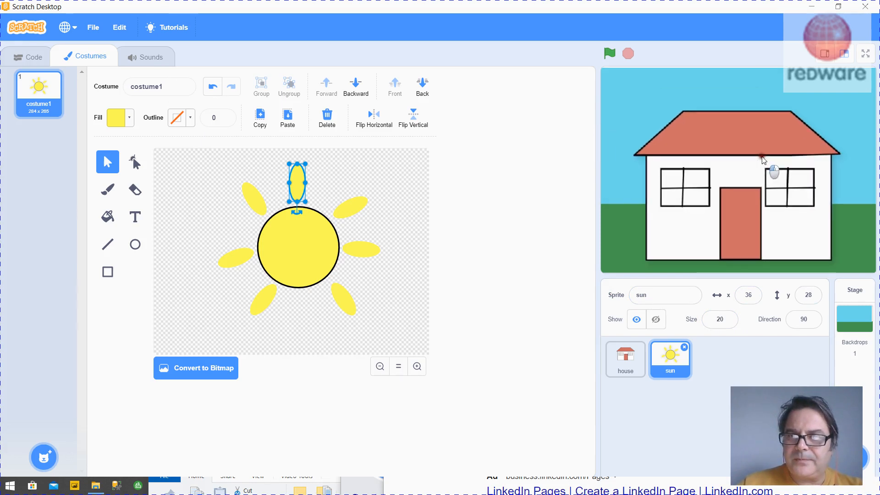
left_click(626, 359)
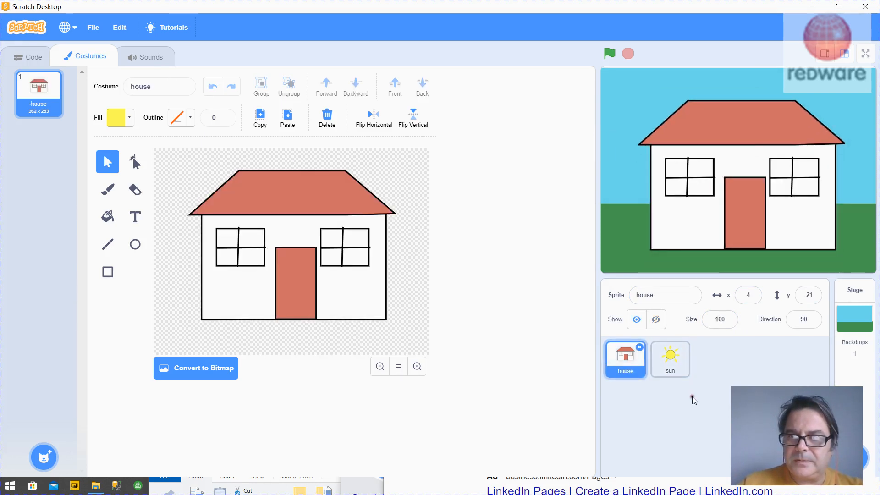
left_click(670, 357)
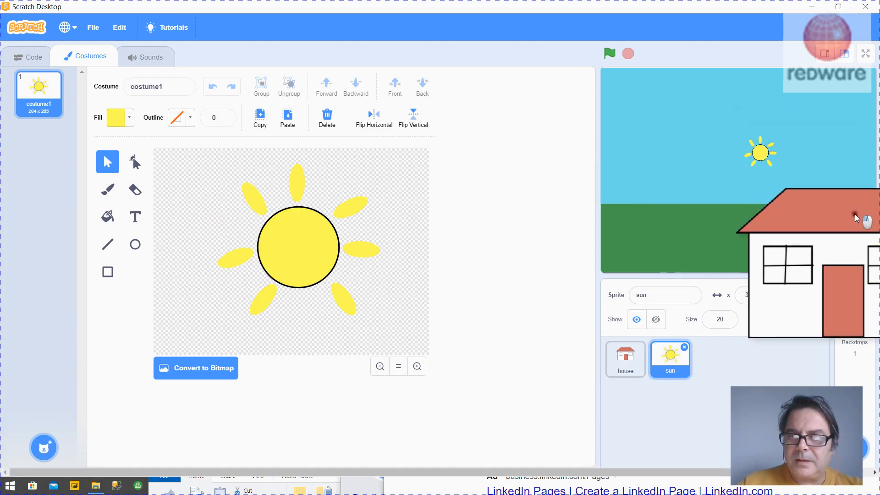
Drag the sun to the top-left of the sky and check sun and house positions.
left_click(625, 359)
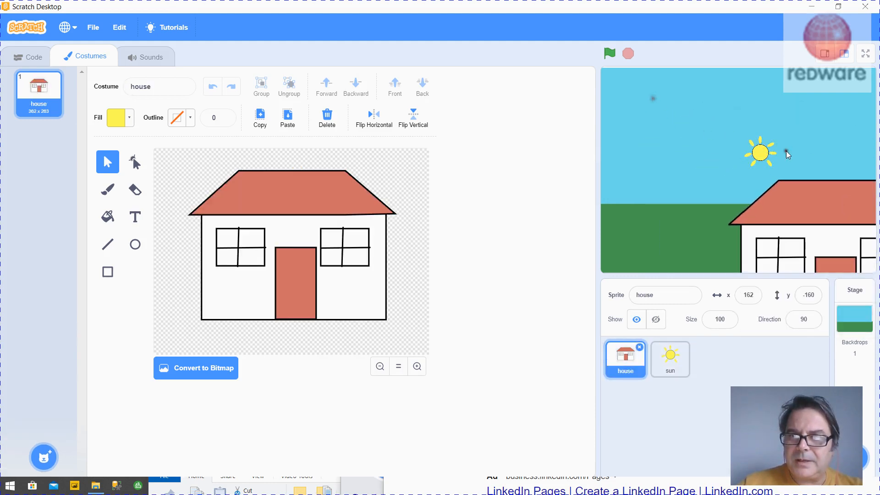
left_click_drag(761, 152, 625, 106)
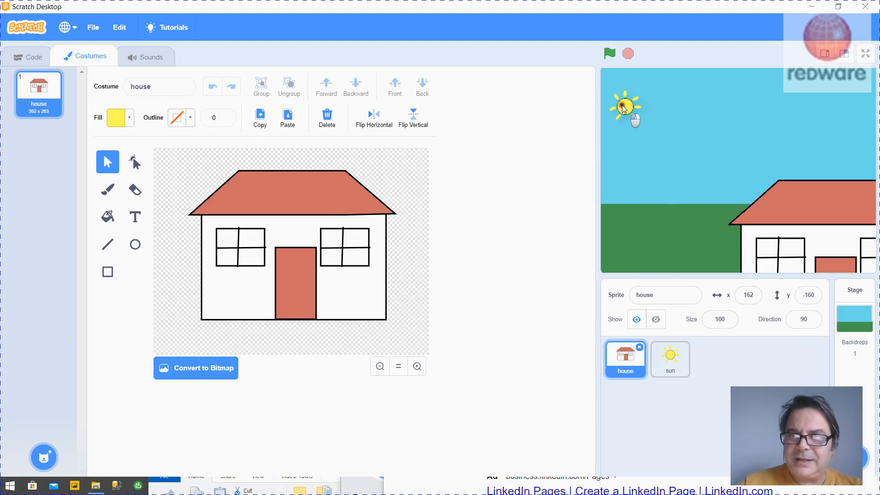
left_click(670, 359)
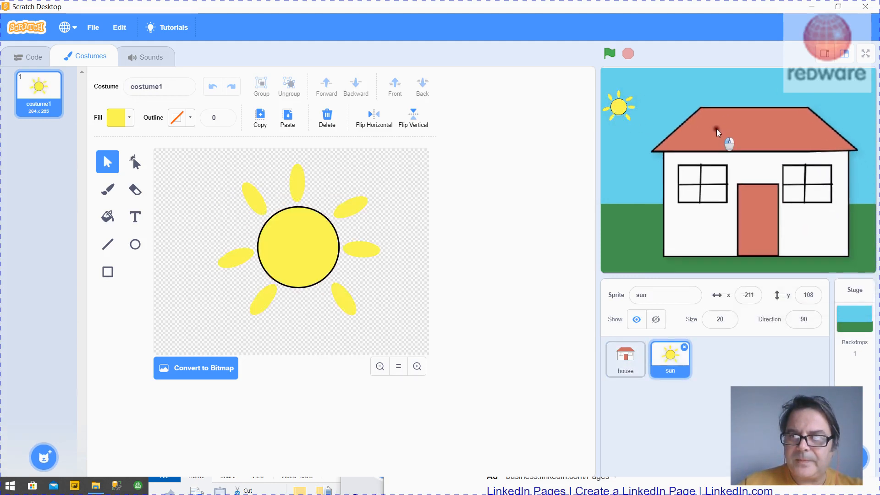
left_click(625, 358)
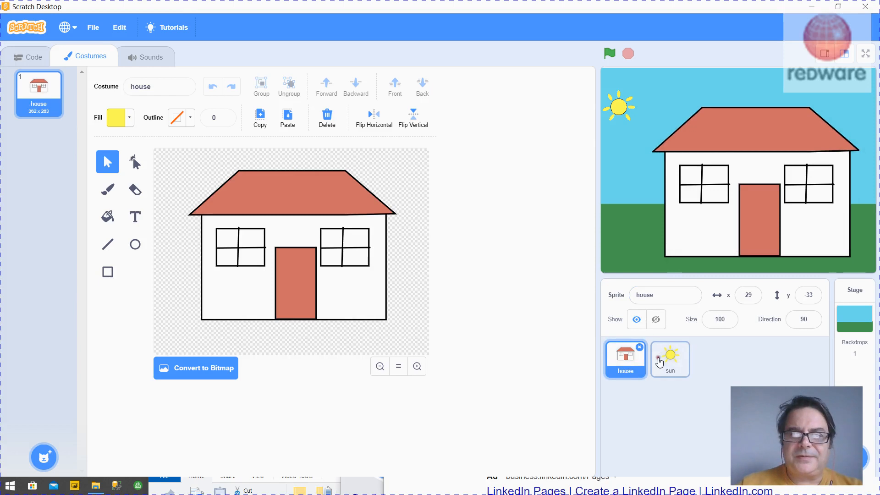
left_click(670, 359)
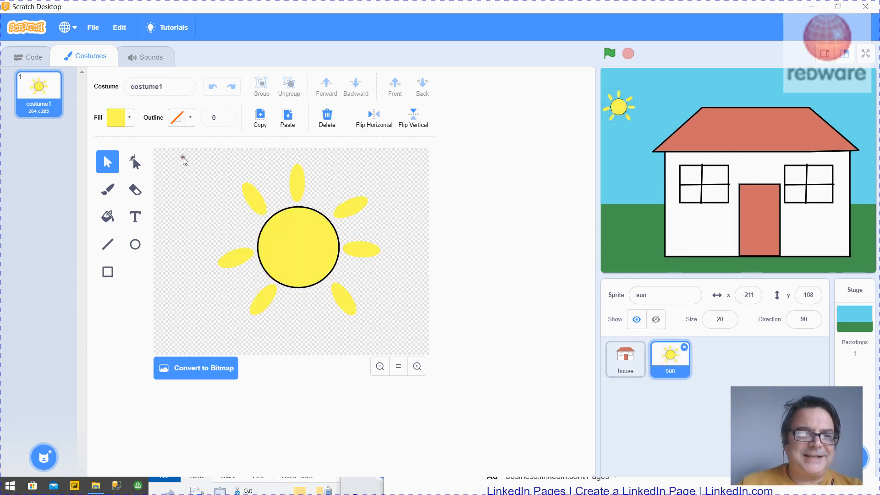
Build the sun's script: when flag clicked, go to x:-211 y:108, forever move 1 step.
left_click(30, 56)
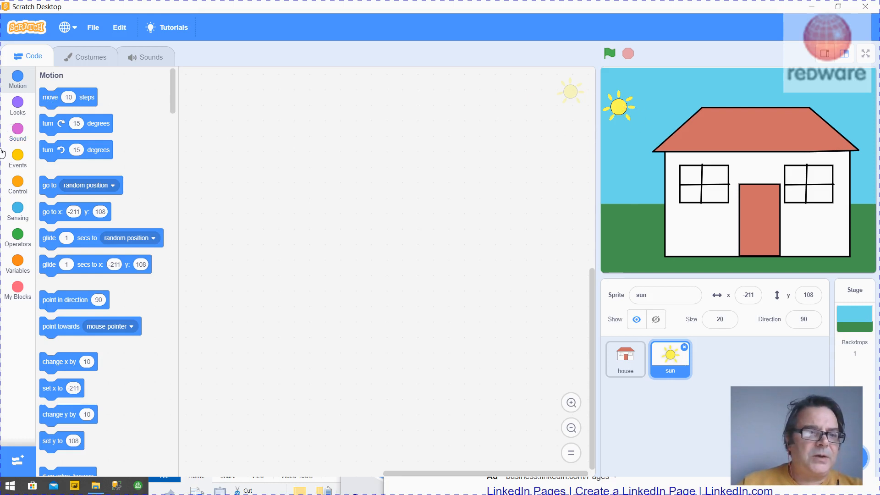
left_click(17, 185)
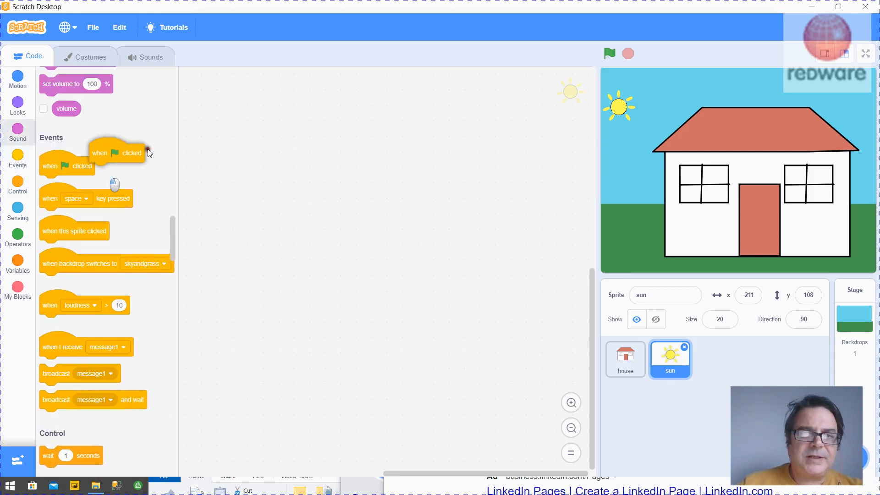
left_click_drag(118, 153, 272, 99)
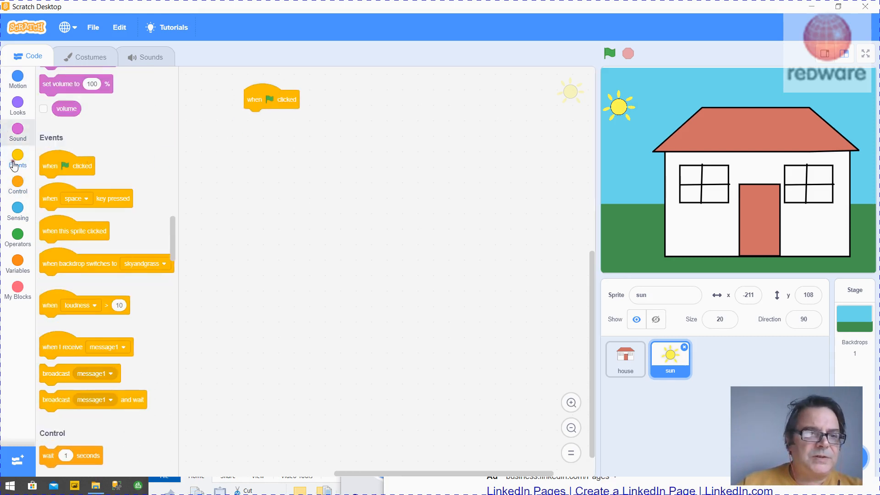
left_click(18, 105)
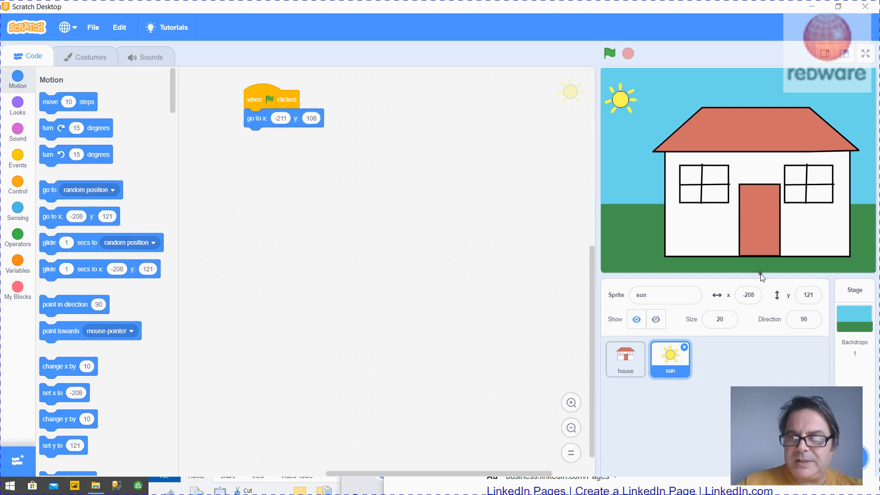
left_click(312, 118)
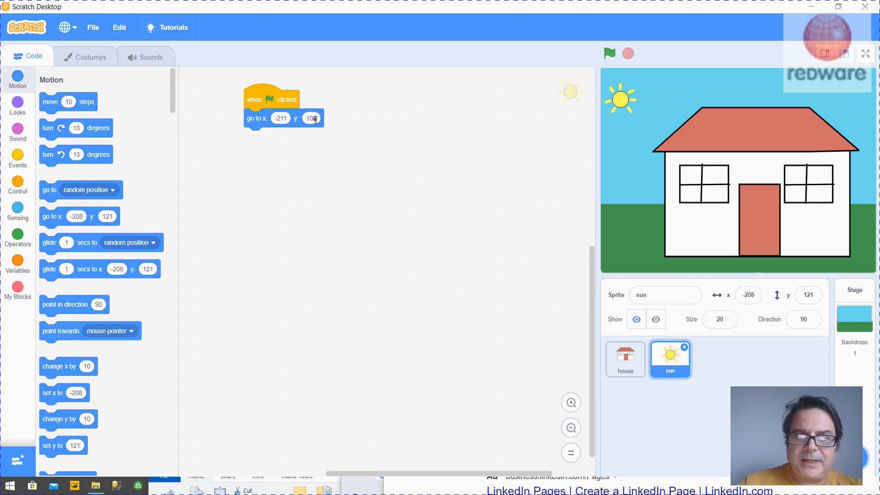
left_click(312, 117)
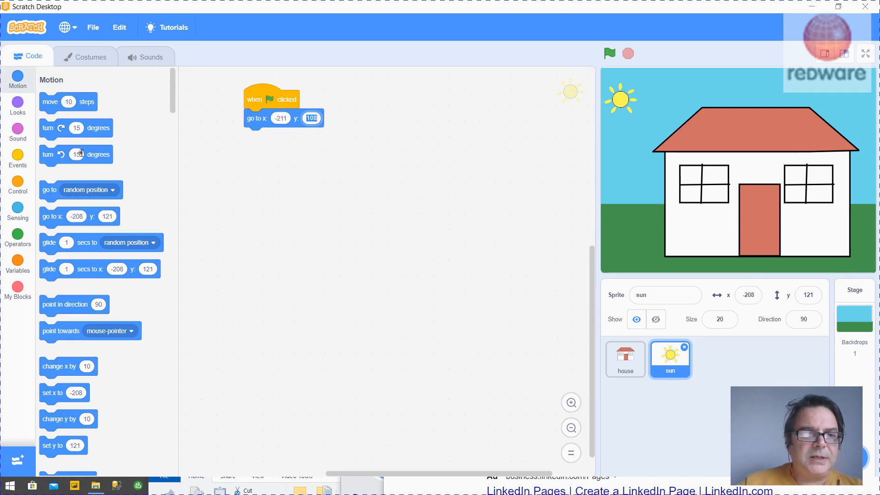
mouse_move(17, 170)
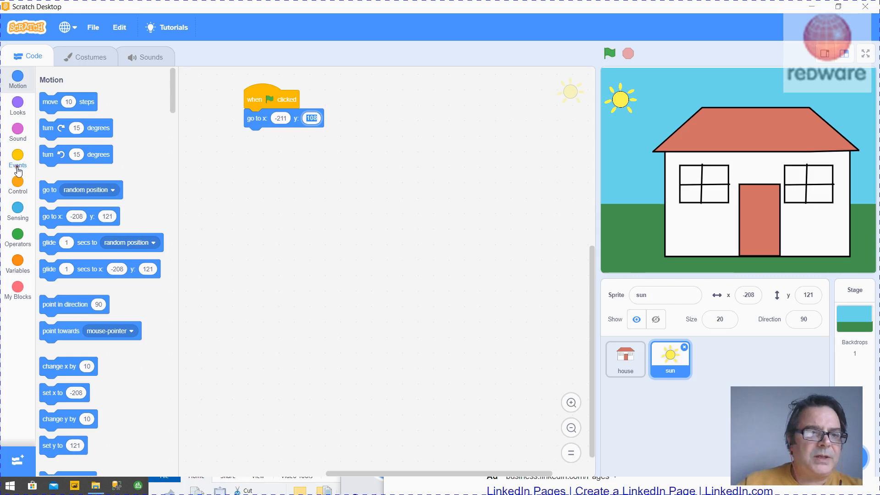
left_click(17, 183)
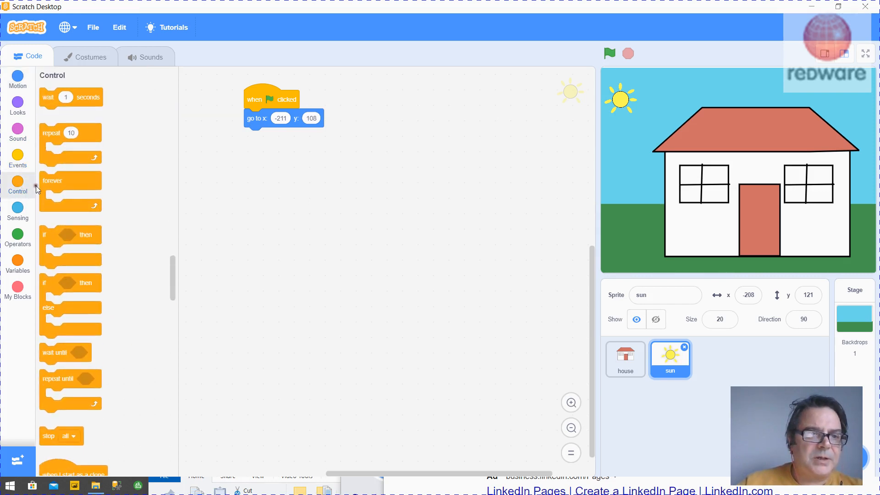
left_click_drag(52, 180, 257, 137)
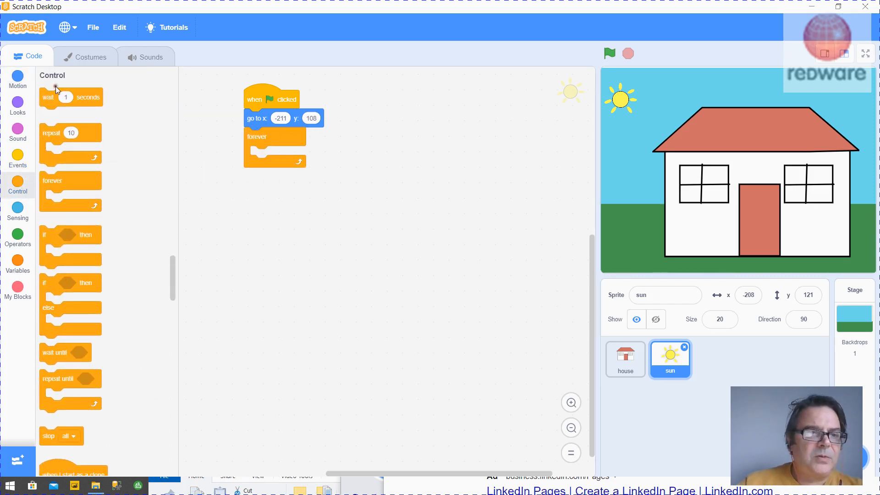
left_click(17, 80)
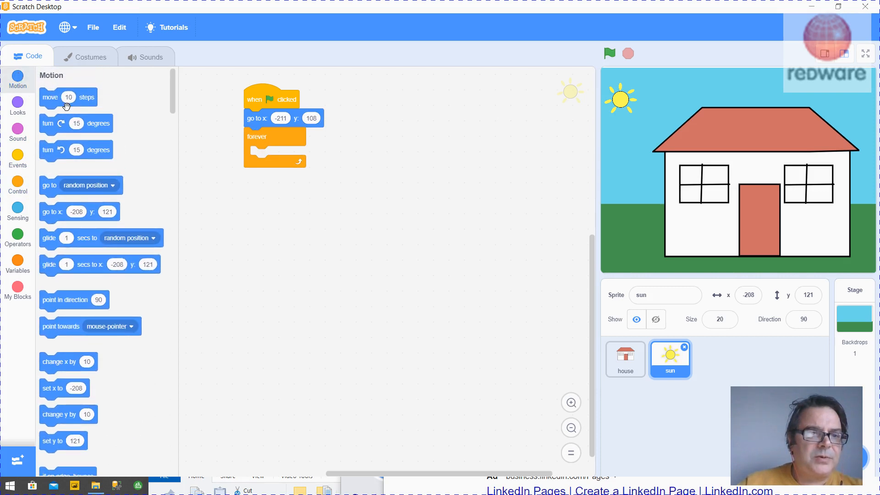
left_click_drag(67, 97, 275, 156)
type("1")
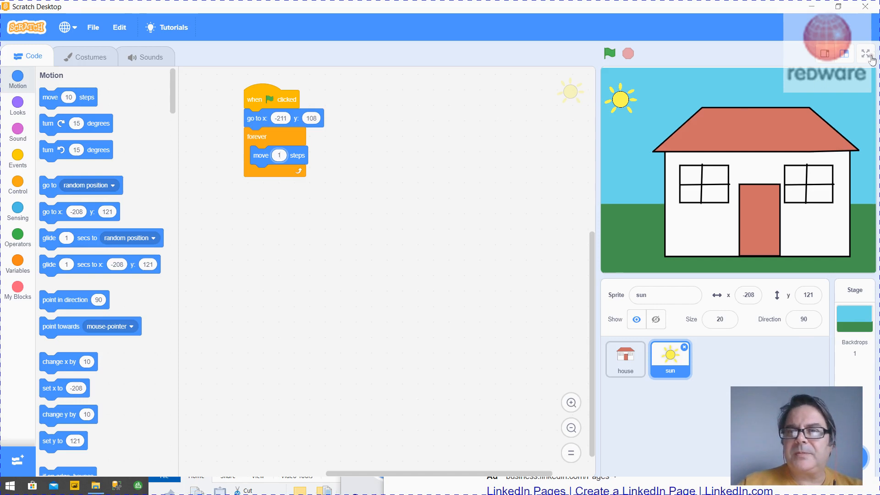
Run the project full screen, watch the sun drift right, then stop and exit full screen.
left_click(866, 53)
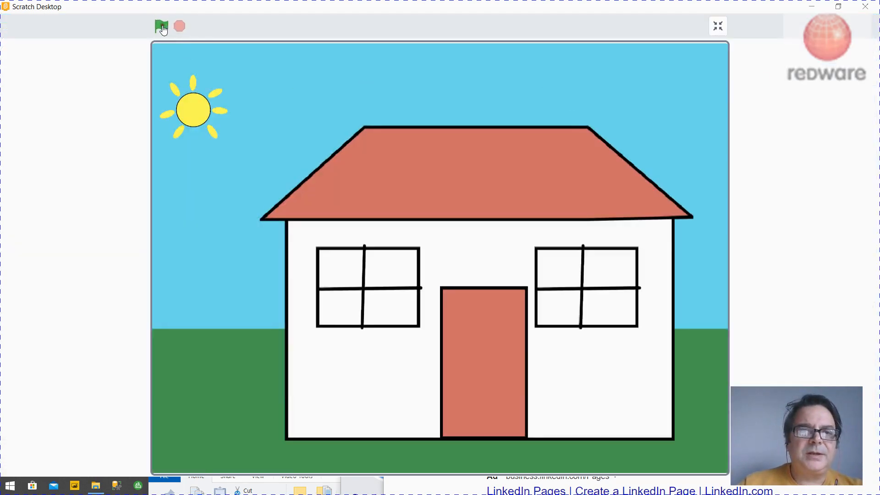
left_click(161, 26)
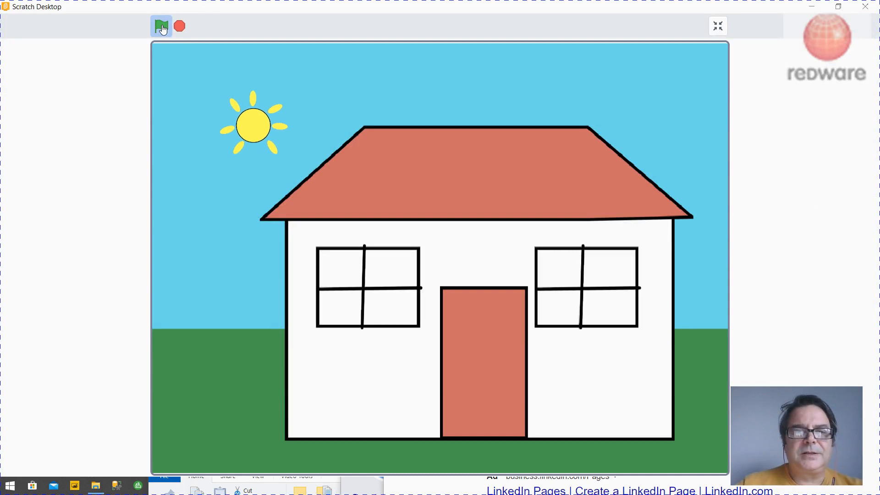
left_click(161, 26)
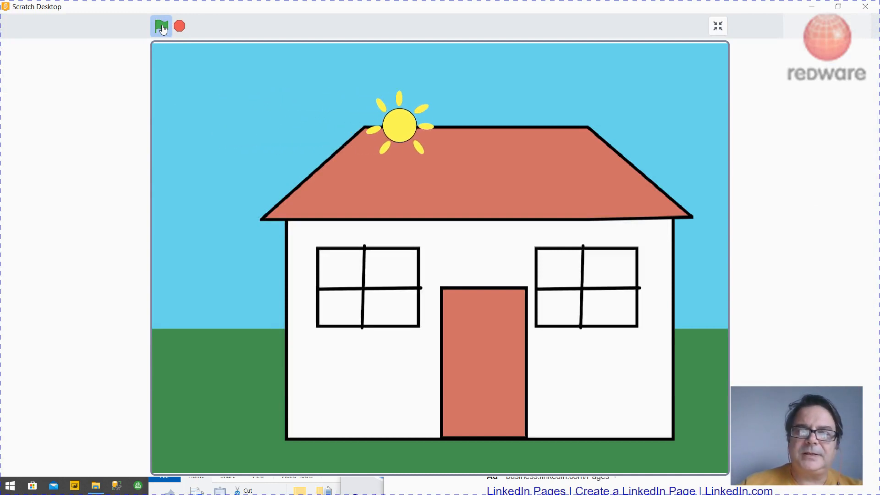
left_click(161, 25)
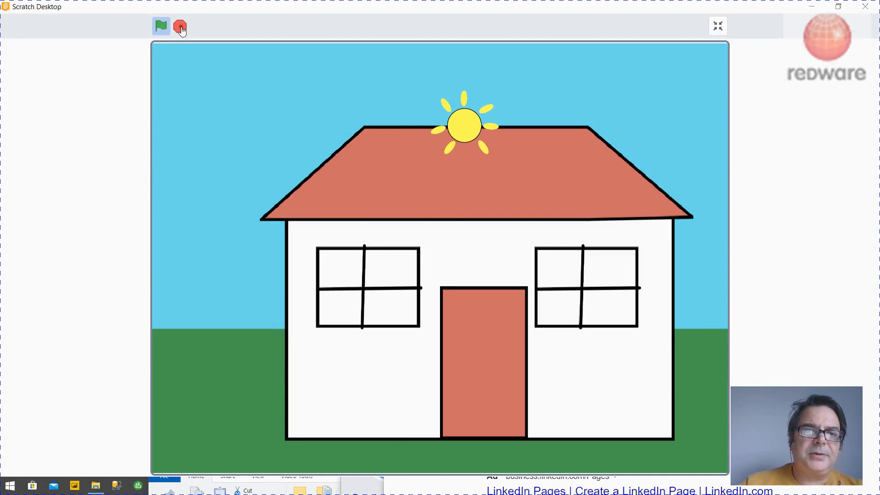
left_click(178, 27)
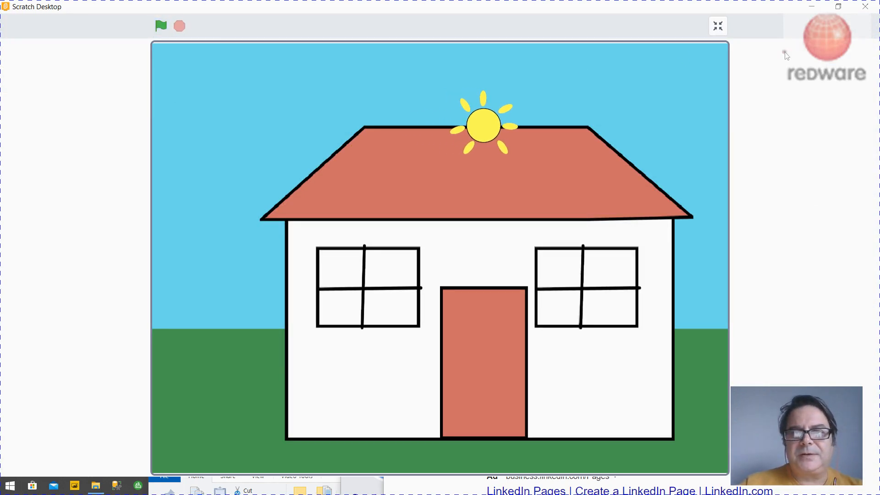
left_click(718, 26)
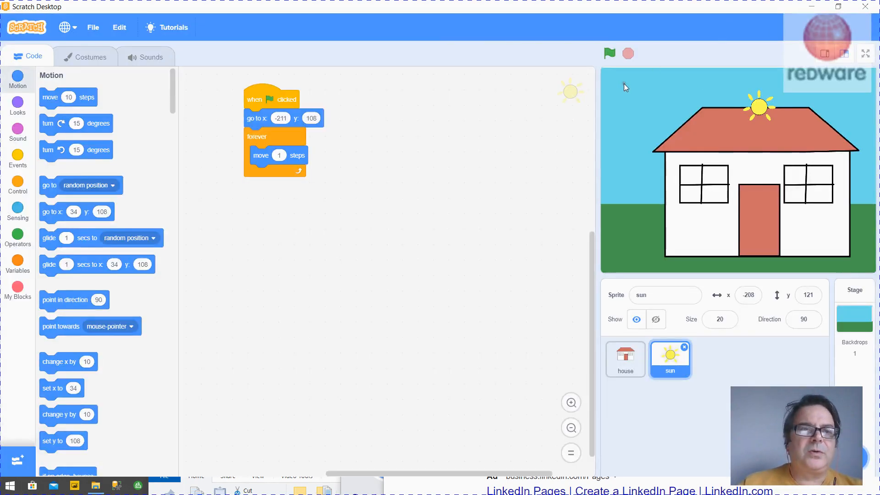